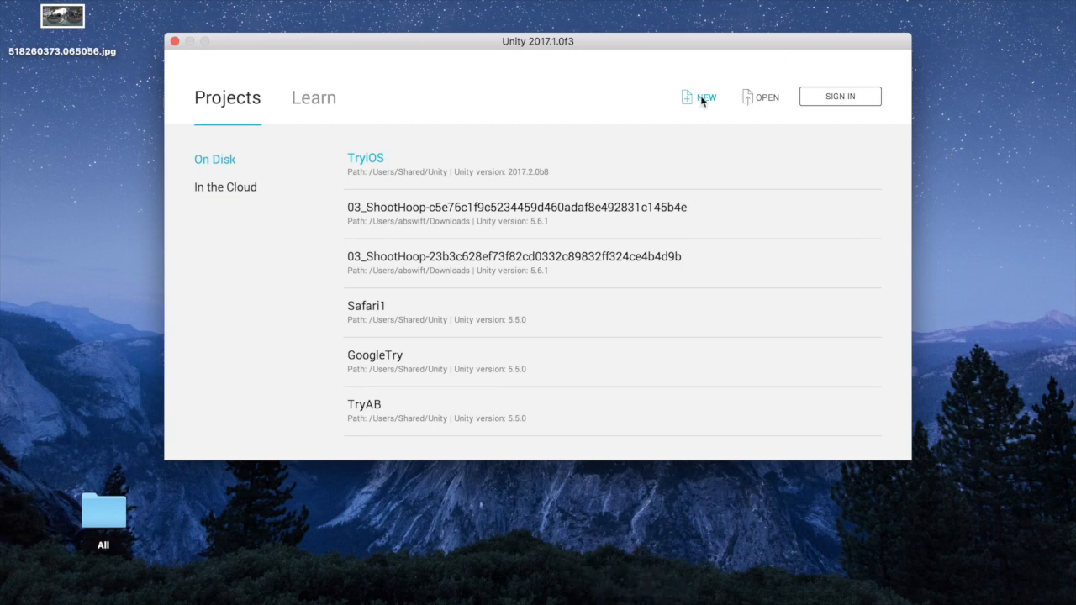
Create a new 3D project named 360Viewer and save its scene as Main in Assets.
{"action": "left_click", "coordinate": [698, 95]}
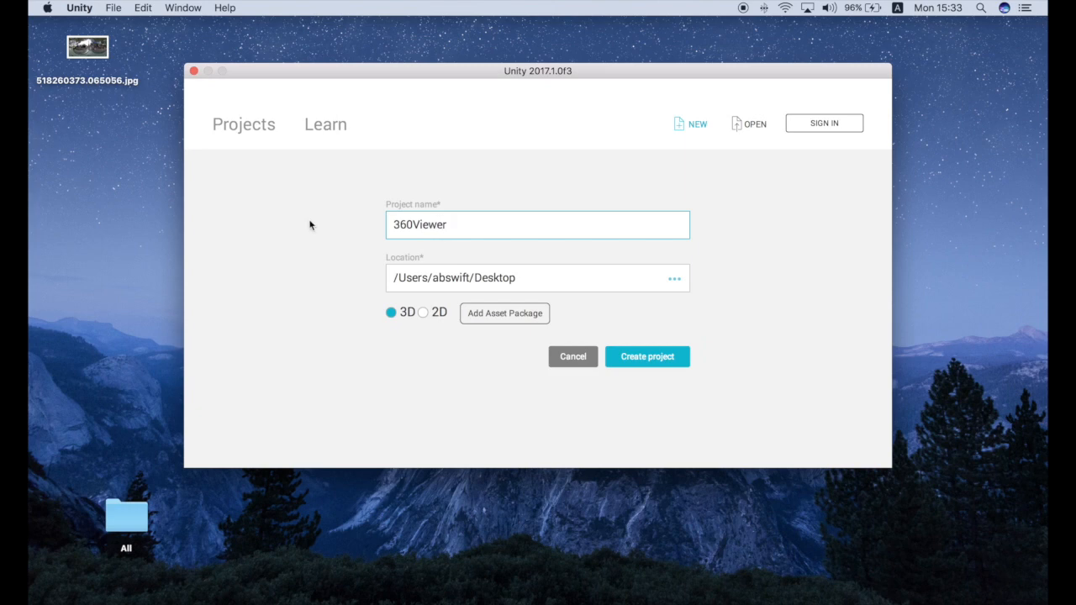
{"action": "left_click", "coordinate": [646, 355]}
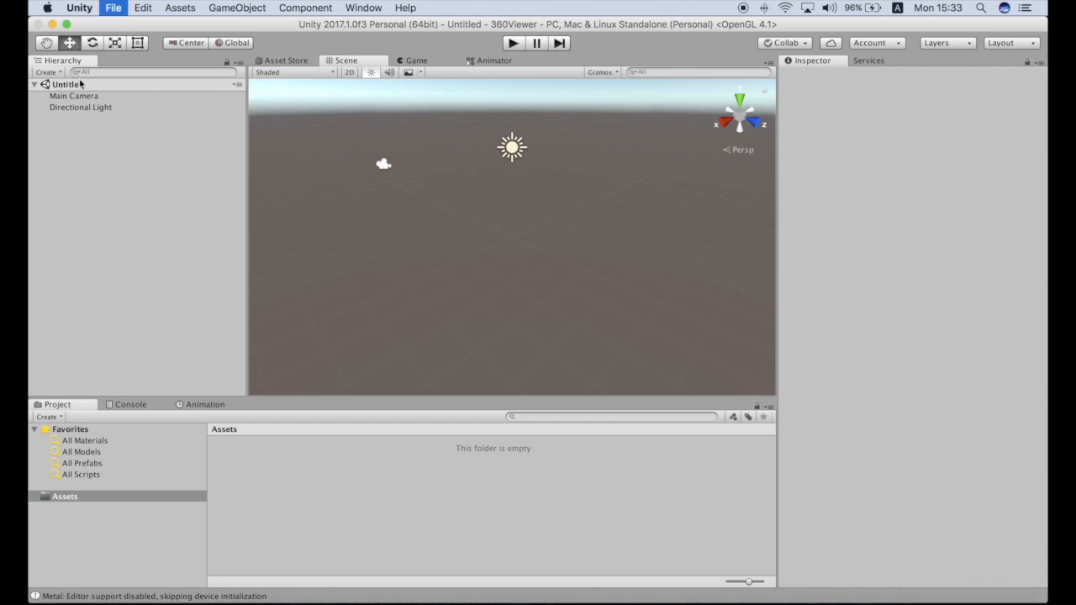
{"action": "left_click", "coordinate": [113, 7]}
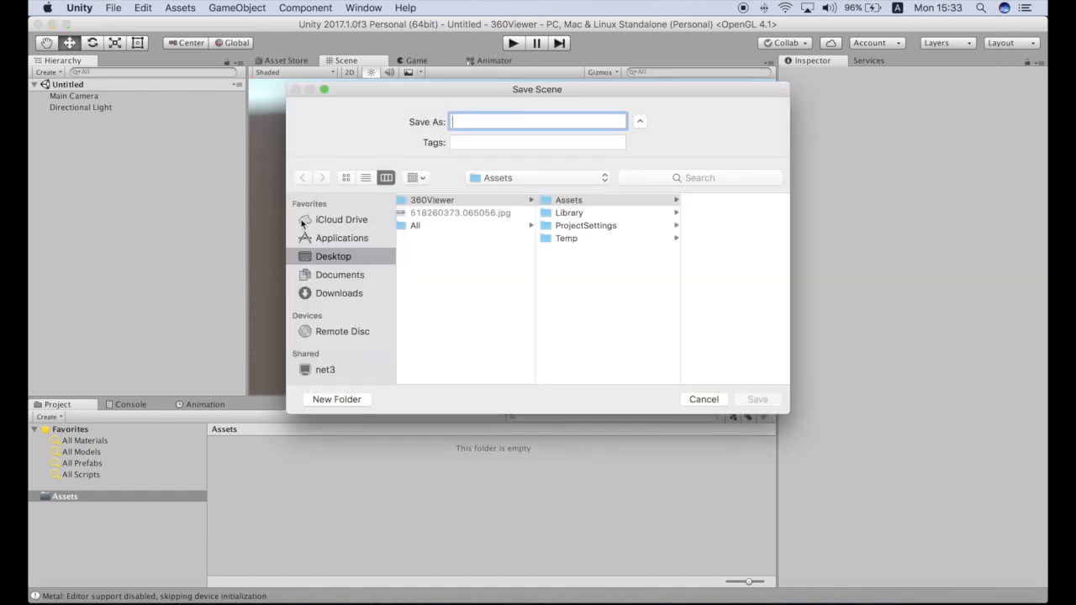
{"action": "type", "text": "Main"}
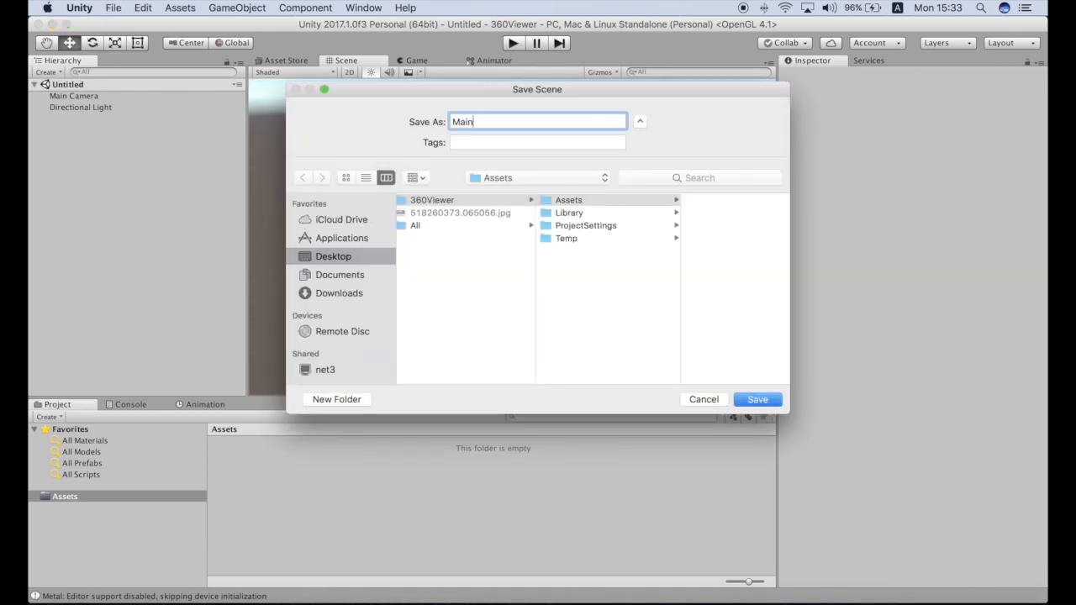
{"action": "left_click", "coordinate": [756, 399]}
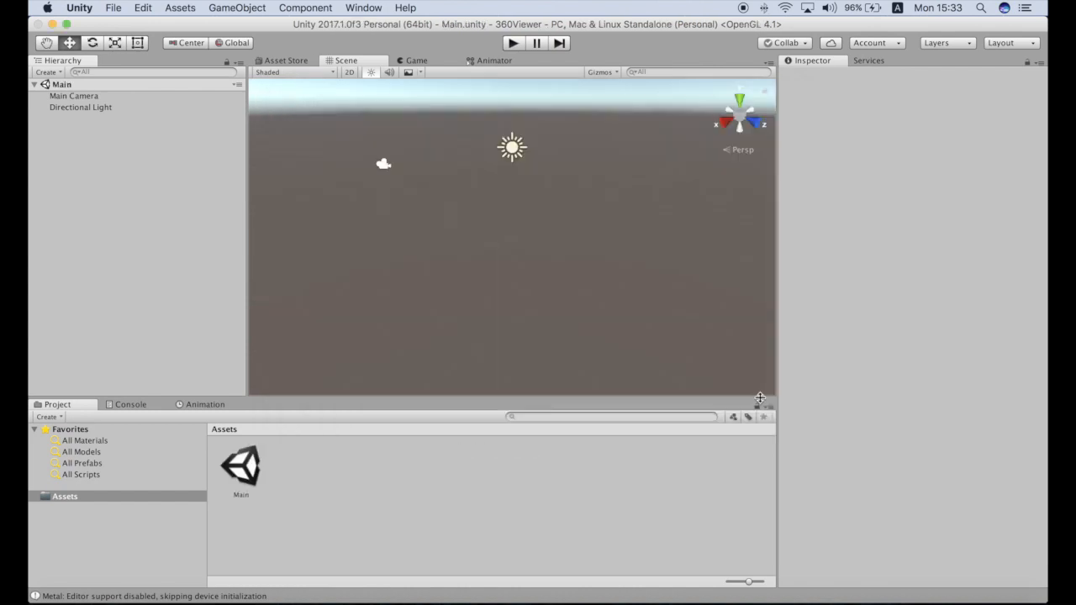
{"action": "mouse_move", "coordinate": [135, 214]}
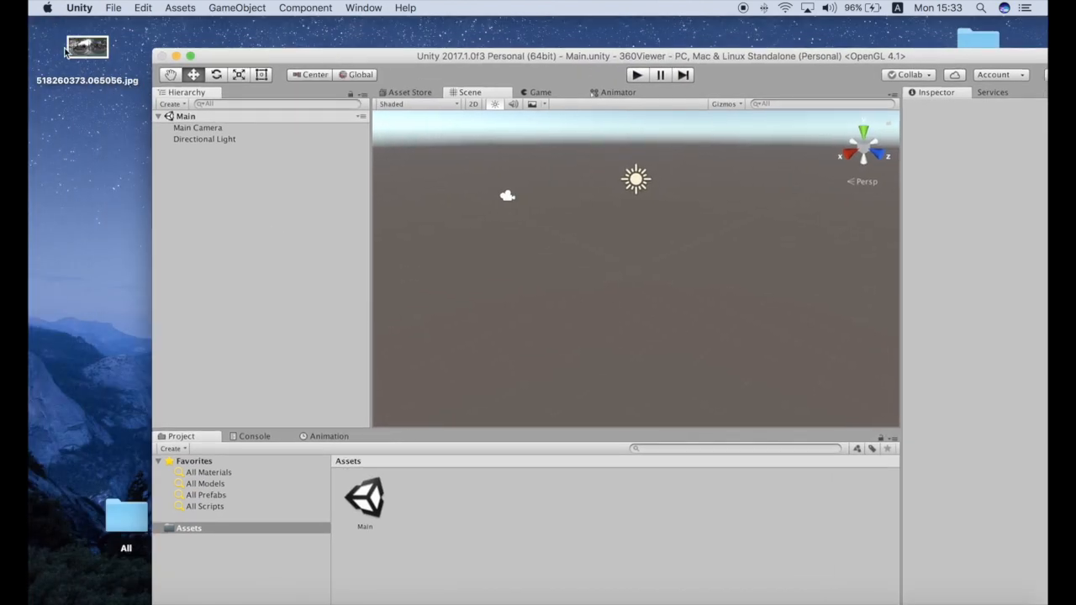
Import the panoramic JPG into Assets, add a Sphere, and set its scale to 55.
{"action": "left_click_drag", "start_coordinate": [87, 48], "coordinate": [599, 513]}
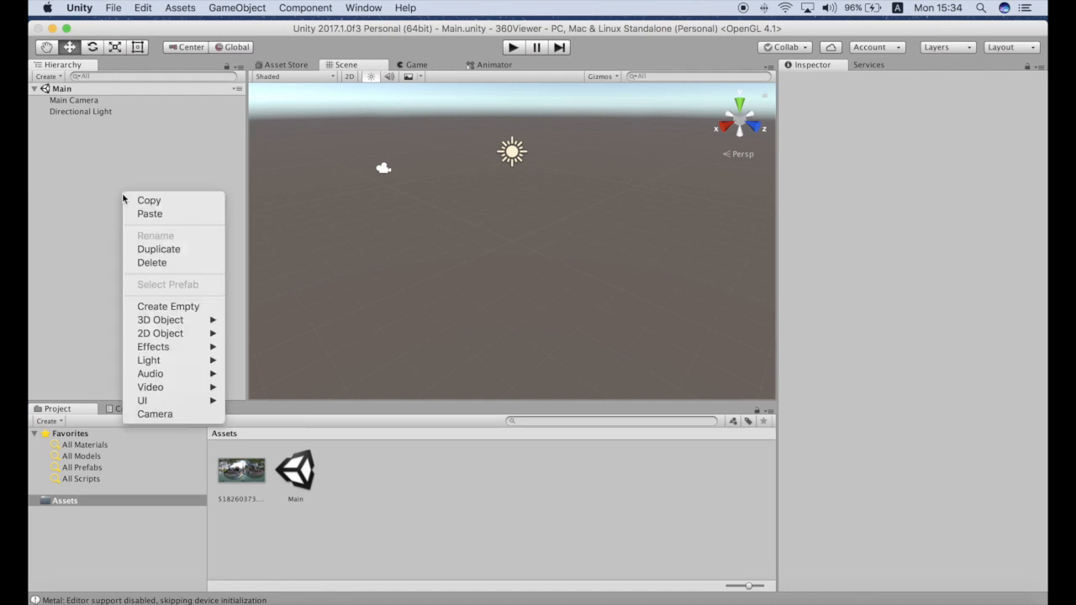
{"action": "mouse_move", "coordinate": [160, 319]}
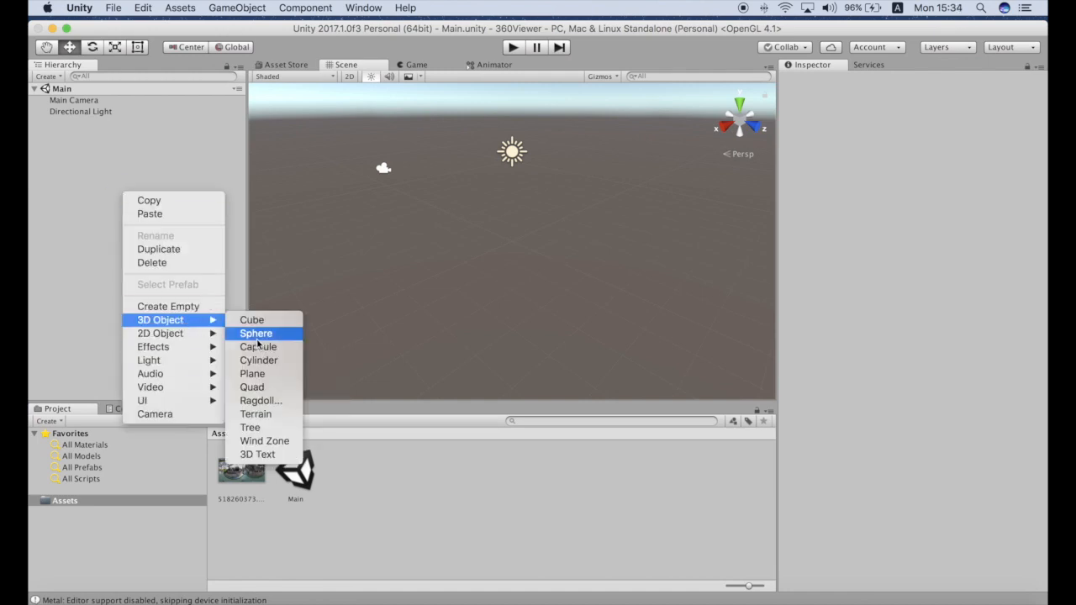
{"action": "left_click", "coordinate": [256, 333]}
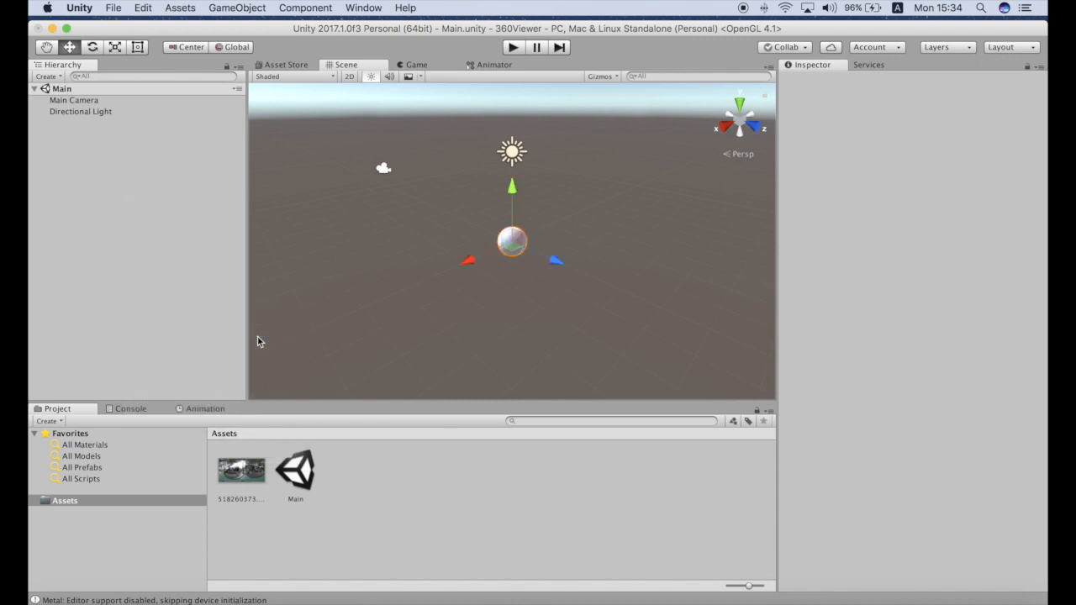
{"action": "left_click", "coordinate": [512, 242]}
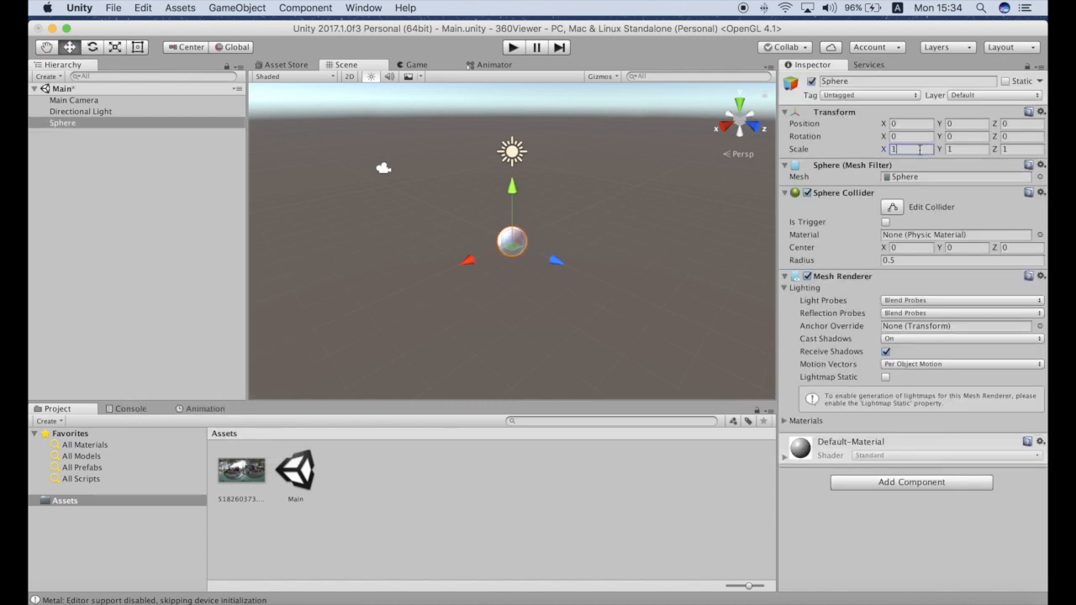
{"action": "type", "text": "55"}
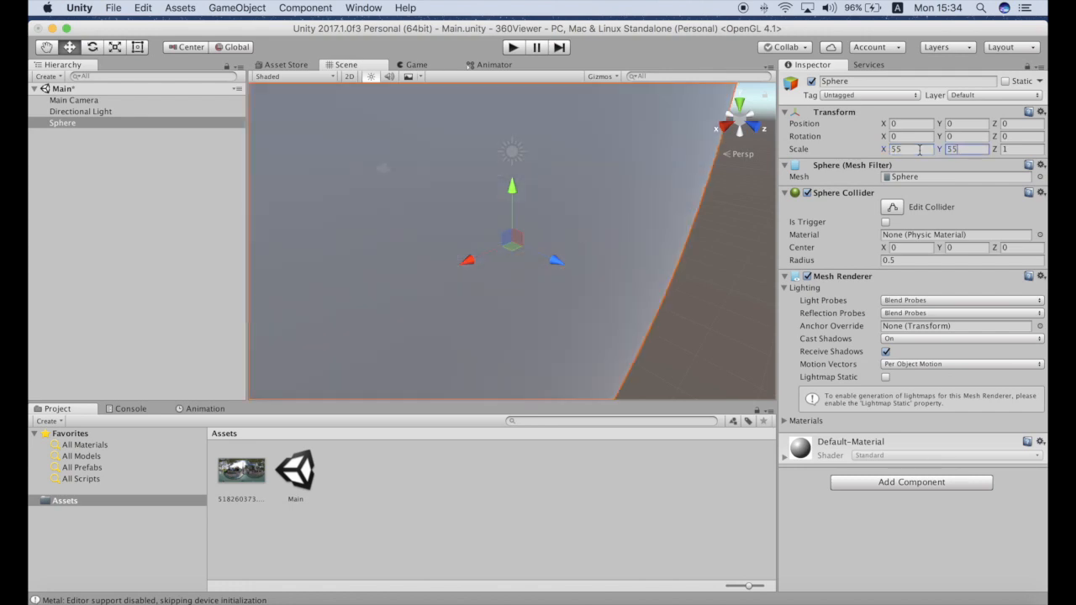
{"action": "type", "text": "55"}
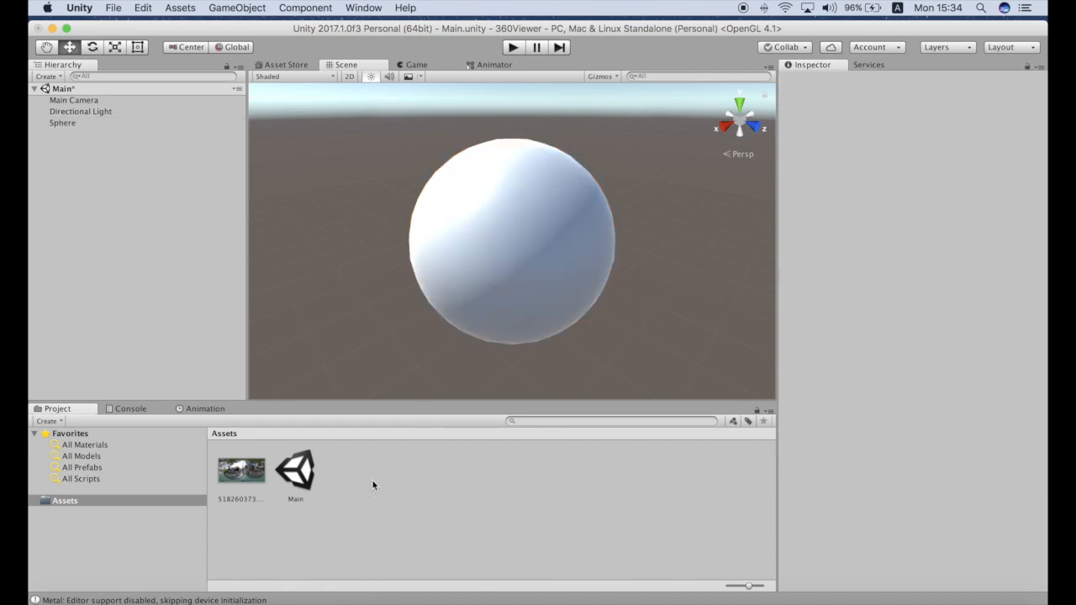
Create a new material asset in Assets named 360Material.
{"action": "right_click", "coordinate": [374, 486]}
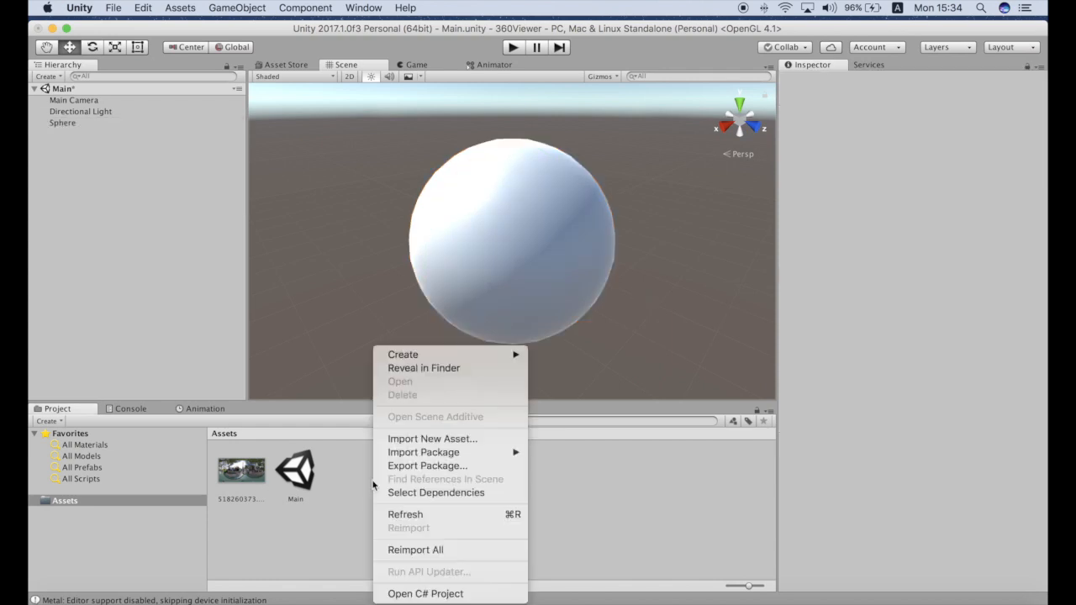
{"action": "left_click", "coordinate": [402, 354]}
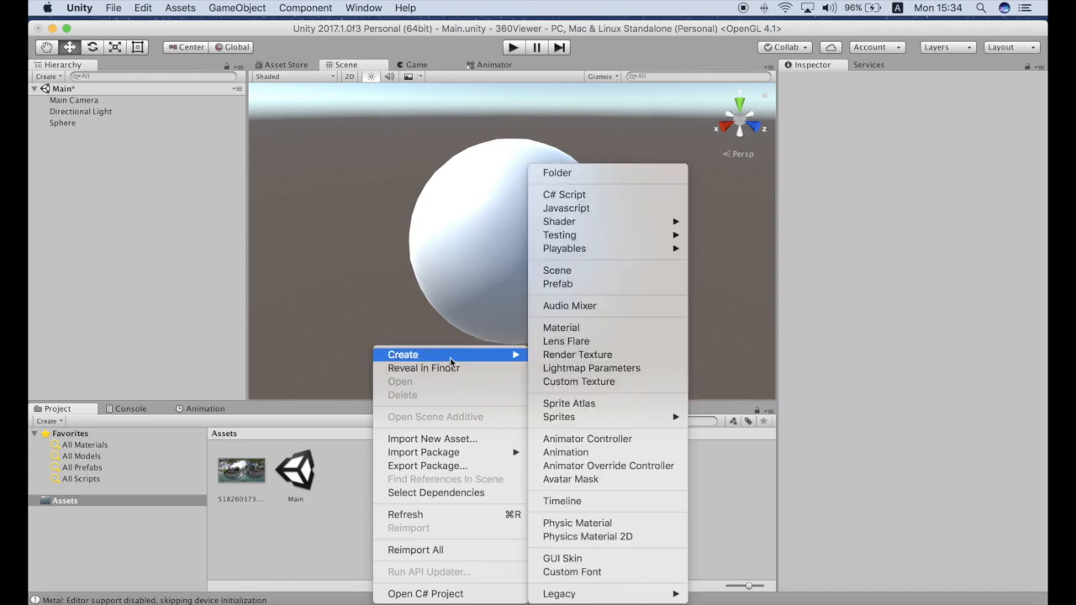
{"action": "mouse_move", "coordinate": [602, 190]}
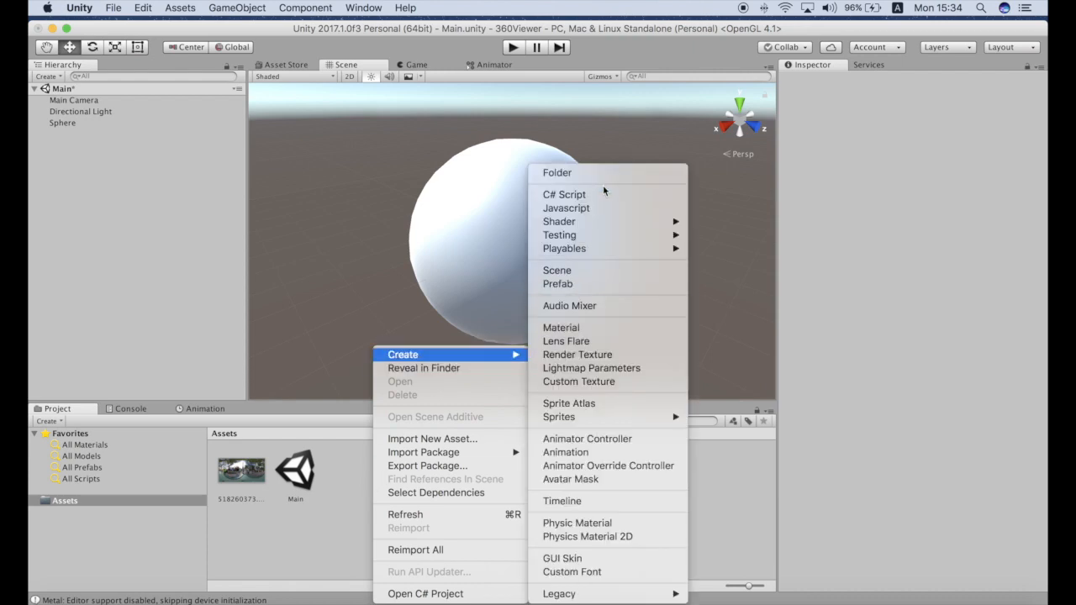
{"action": "left_click", "coordinate": [561, 327]}
{"action": "type", "text": "360Mate"}
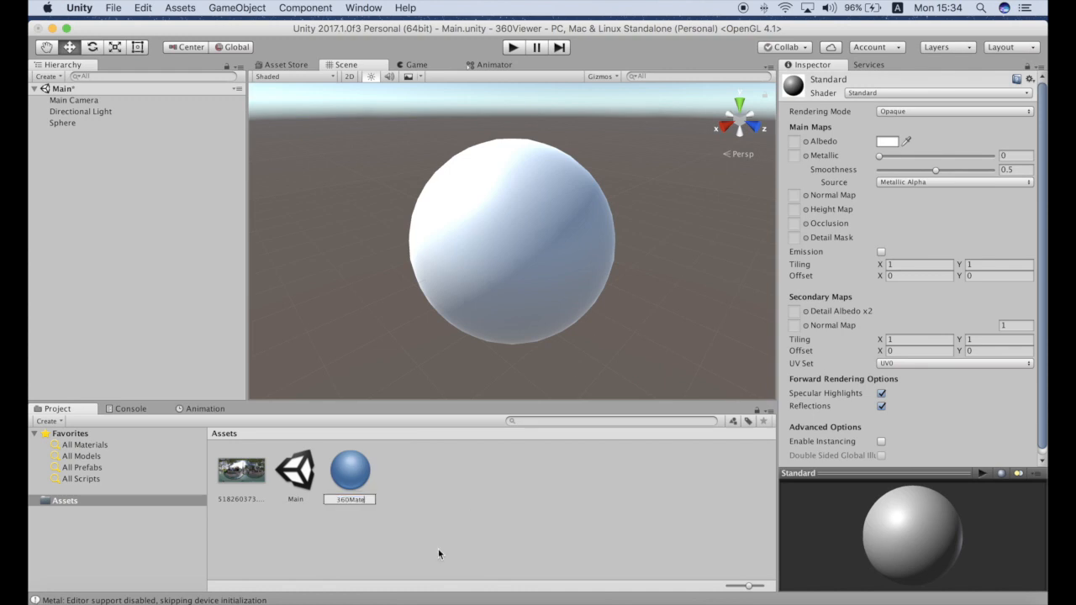
{"action": "left_click", "coordinate": [350, 470]}
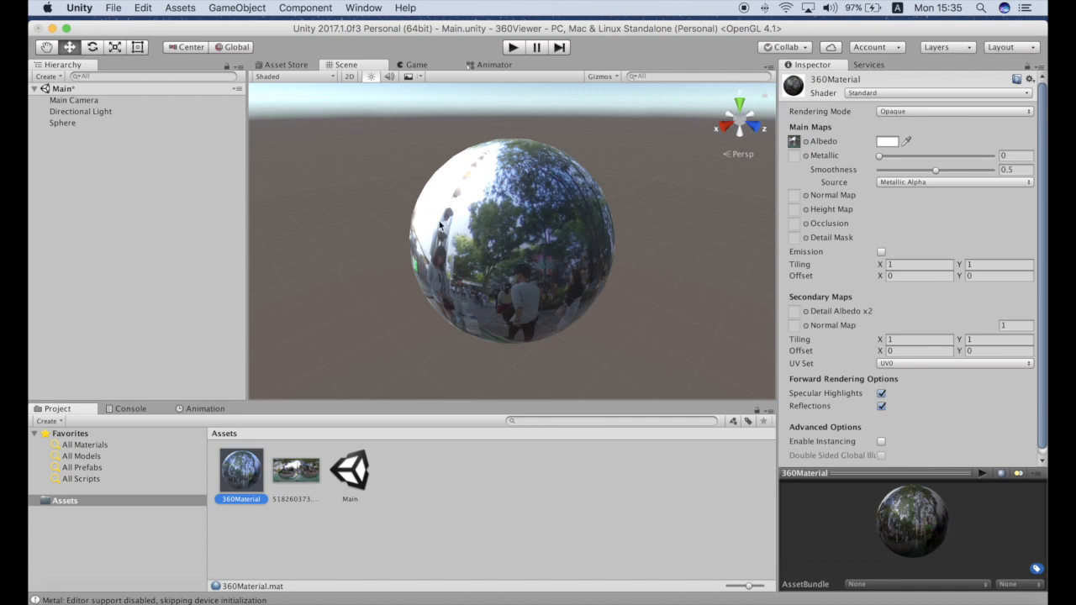
{"action": "mouse_move", "coordinate": [515, 262]}
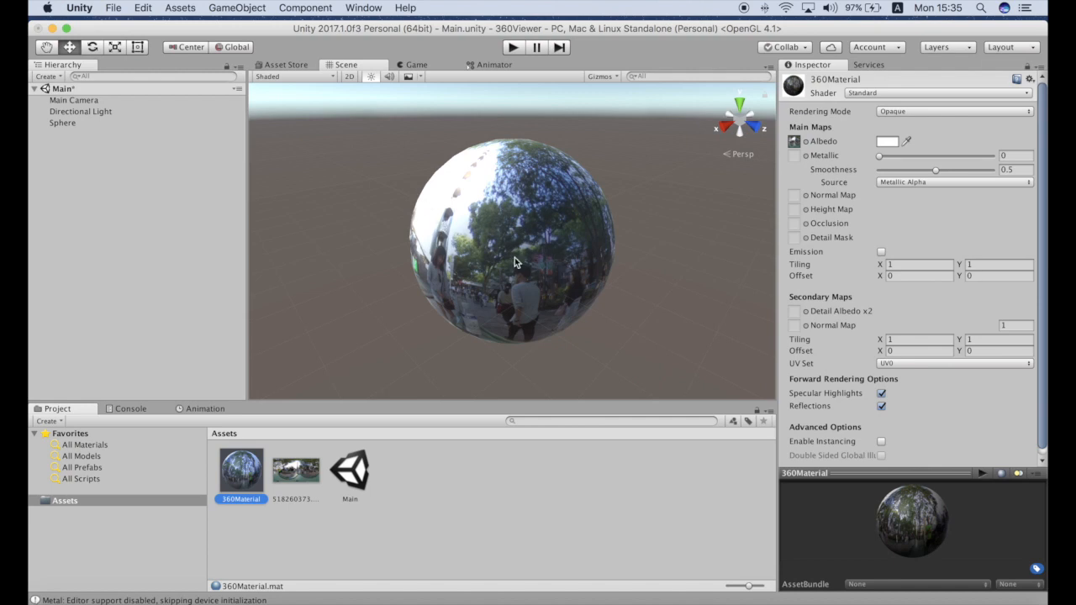
Set the Main Camera's Transform Position values to 0.
{"action": "left_click", "coordinate": [73, 100]}
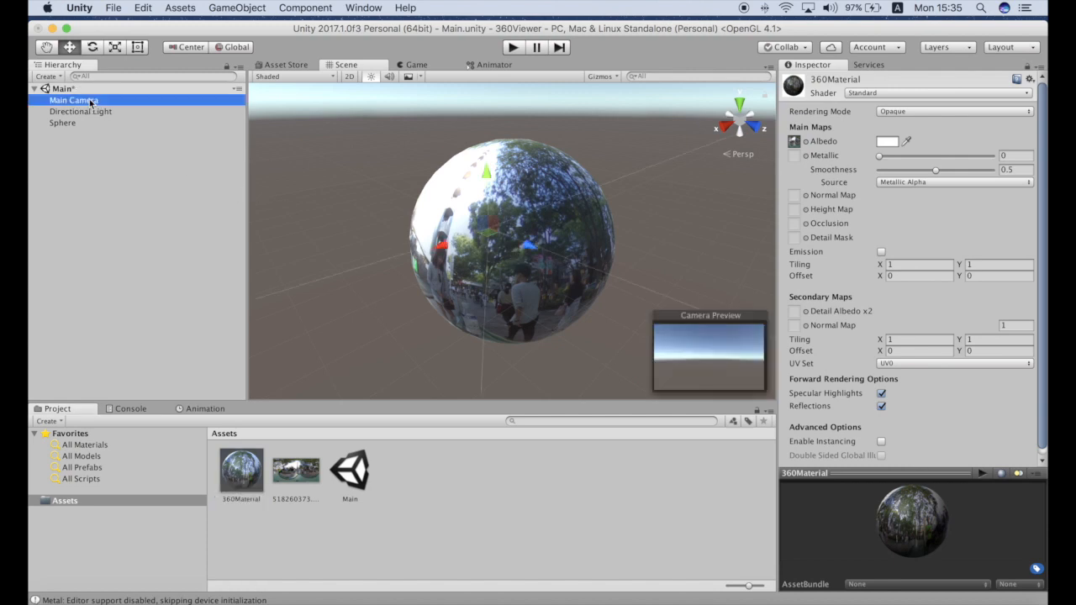
{"action": "left_click", "coordinate": [73, 100]}
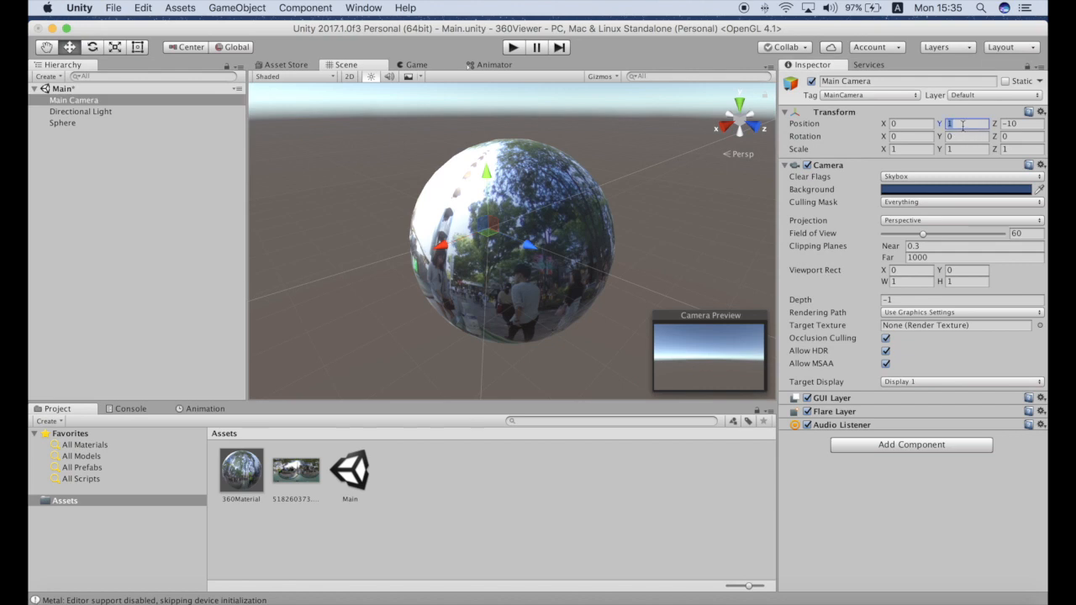
{"action": "type", "text": "0"}
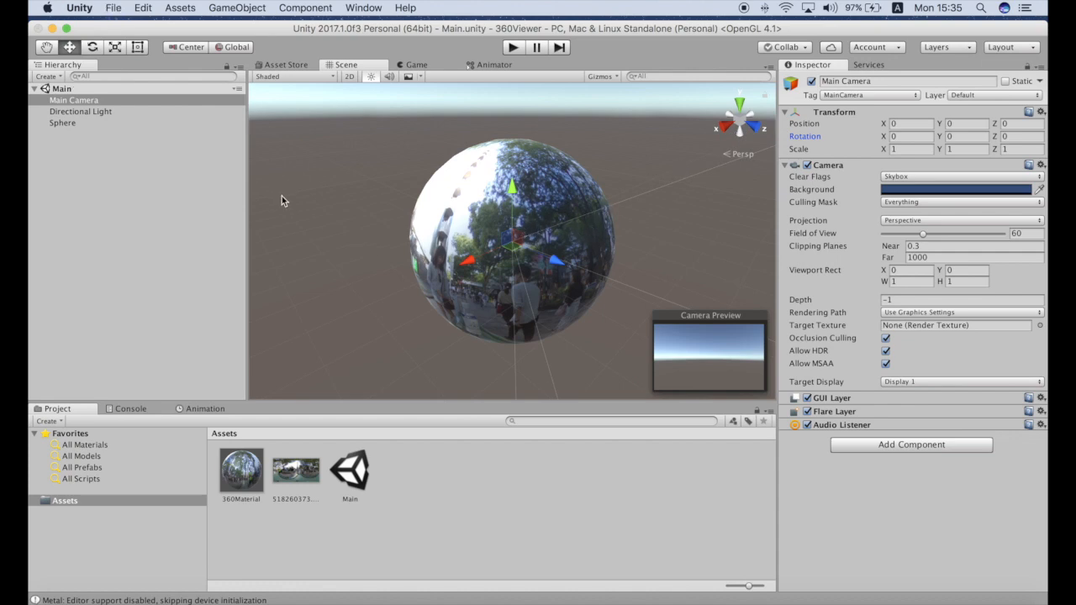
{"action": "mouse_move", "coordinate": [519, 285]}
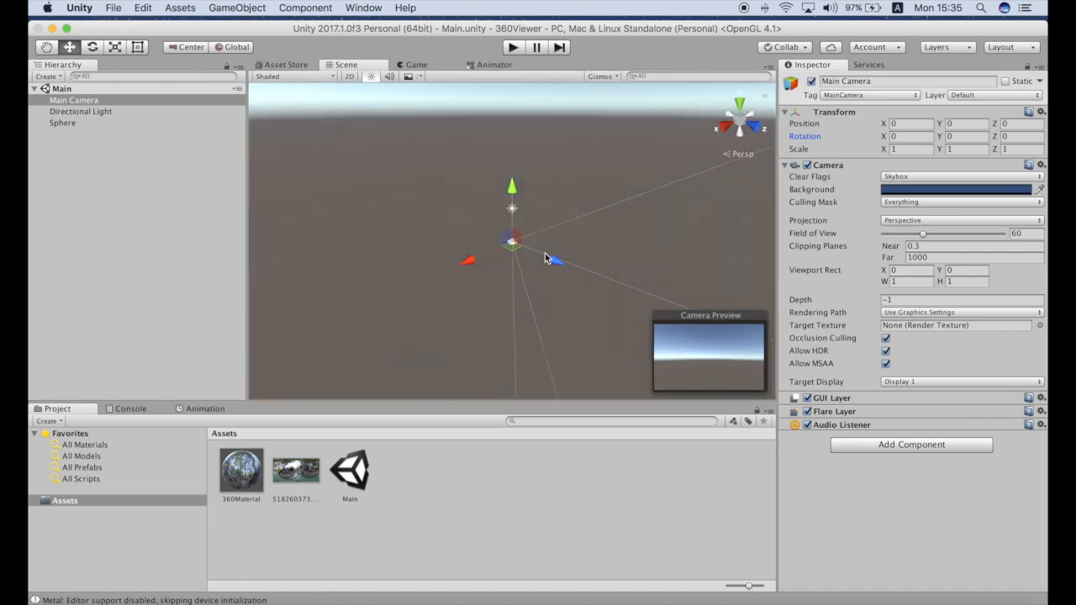
{"action": "mouse_move", "coordinate": [553, 256]}
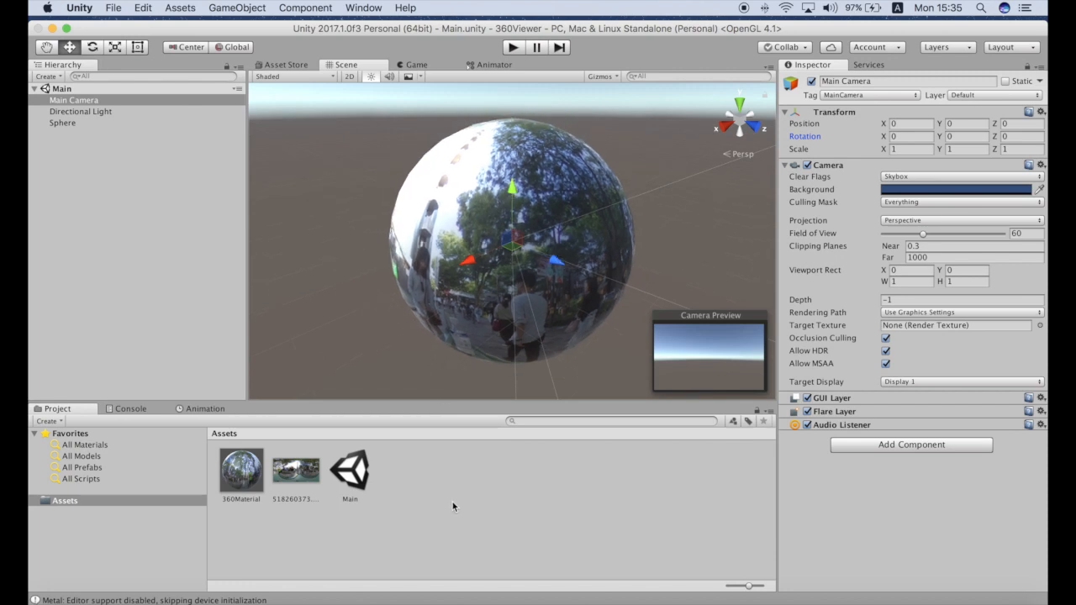
{"action": "mouse_move", "coordinate": [423, 507]}
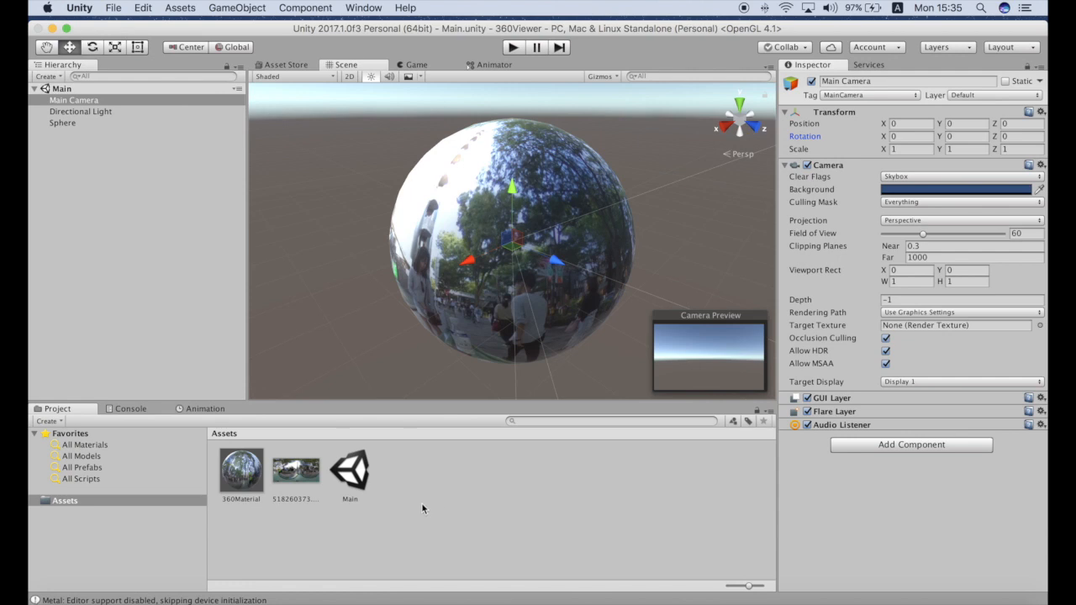
Create a new shader asset in Assets named 360Shader.
{"action": "right_click", "coordinate": [423, 508]}
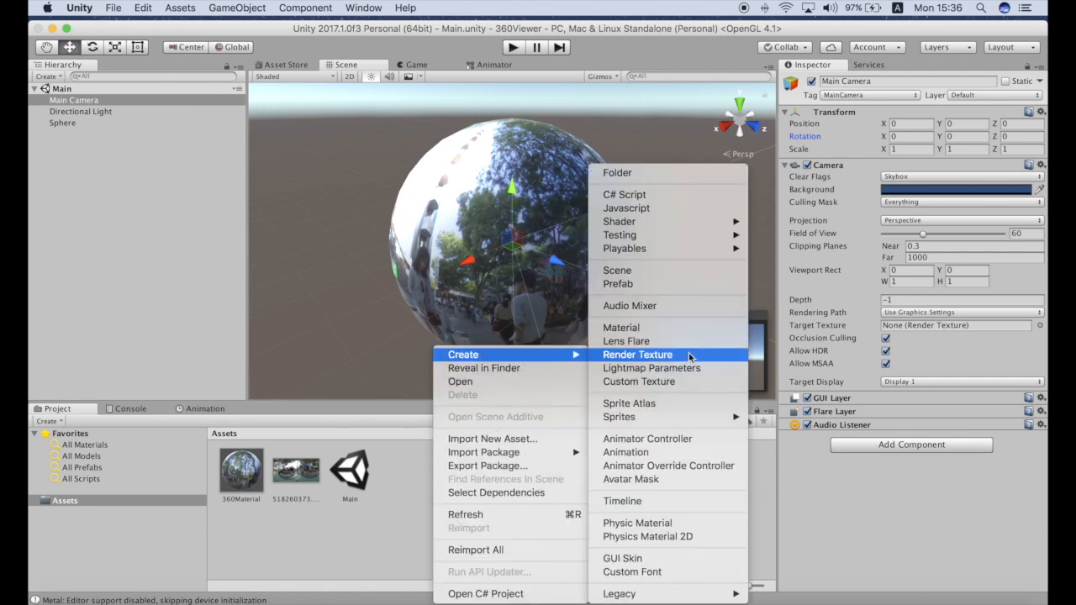
{"action": "mouse_move", "coordinate": [713, 270]}
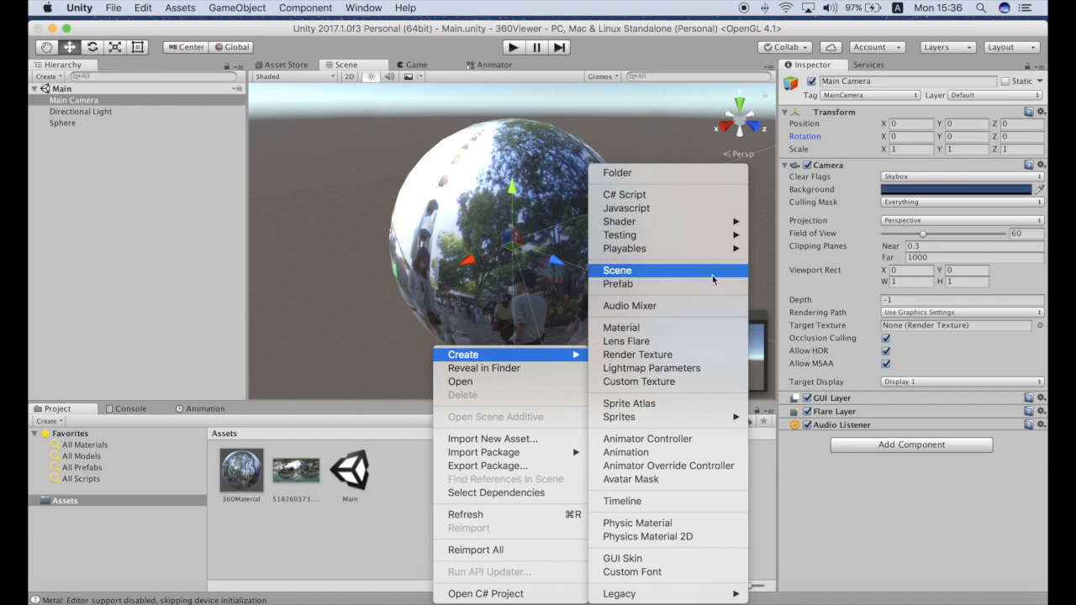
{"action": "left_click", "coordinate": [619, 221]}
{"action": "type", "text": "360Shader"}
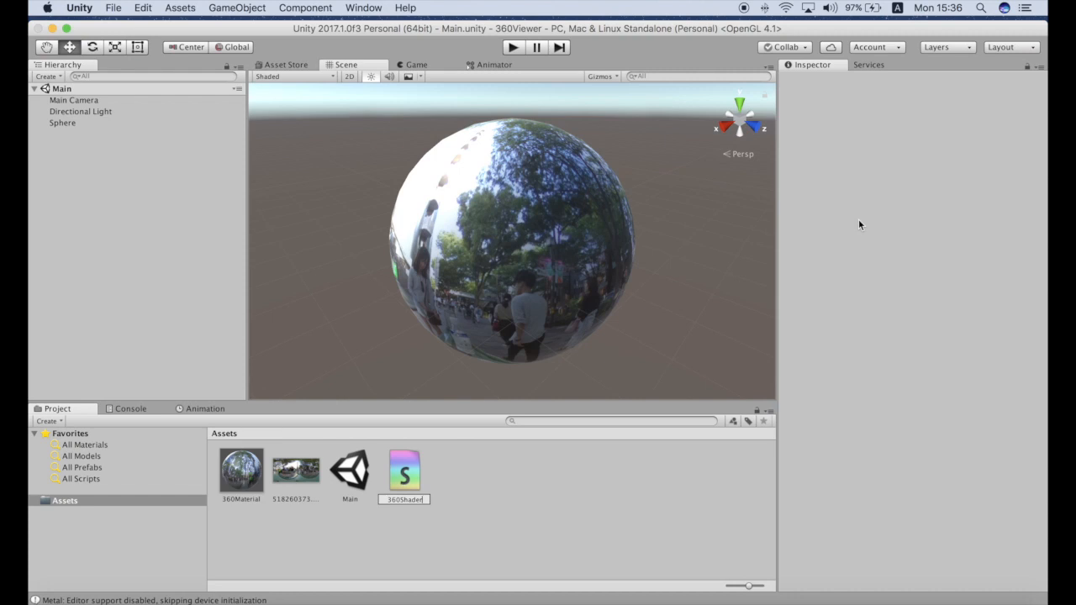
{"action": "left_click", "coordinate": [295, 469]}
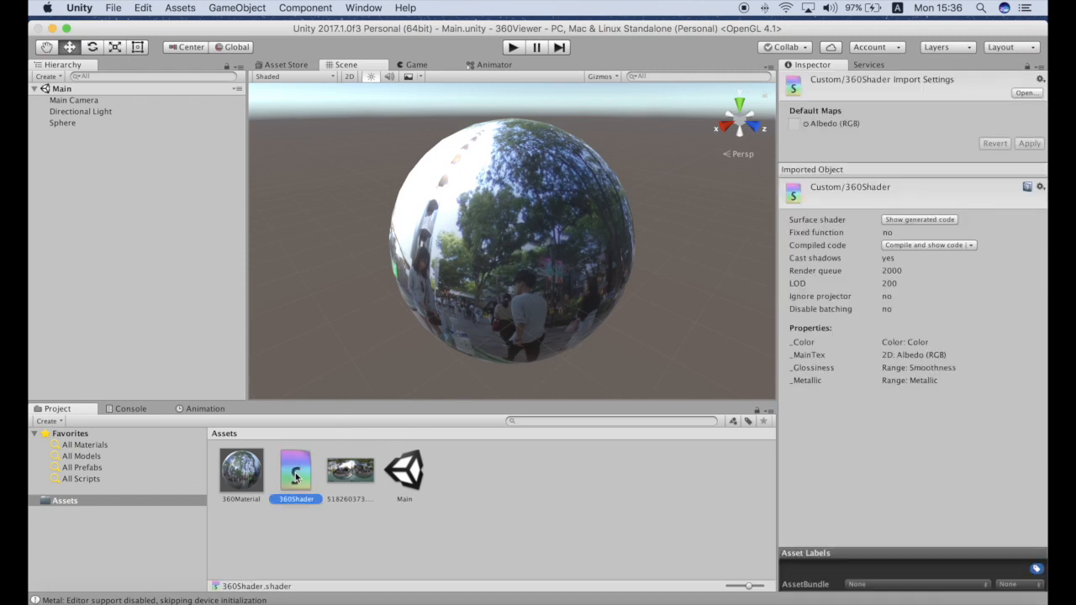
Assign 360Shader to 360Material and open the shader file for editing.
{"action": "left_click", "coordinate": [240, 470]}
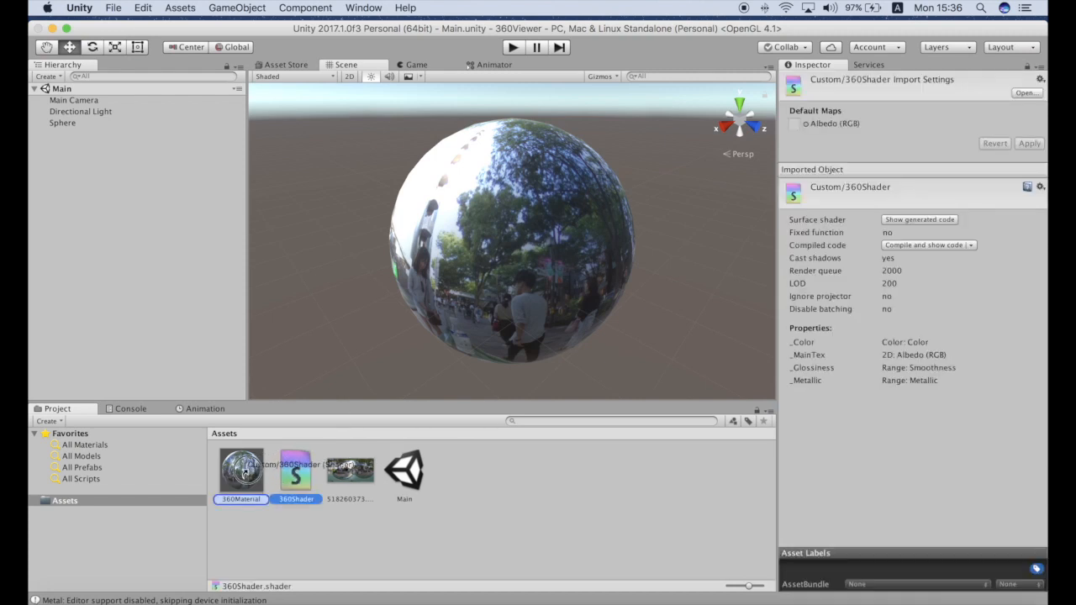
{"action": "left_click", "coordinate": [241, 468]}
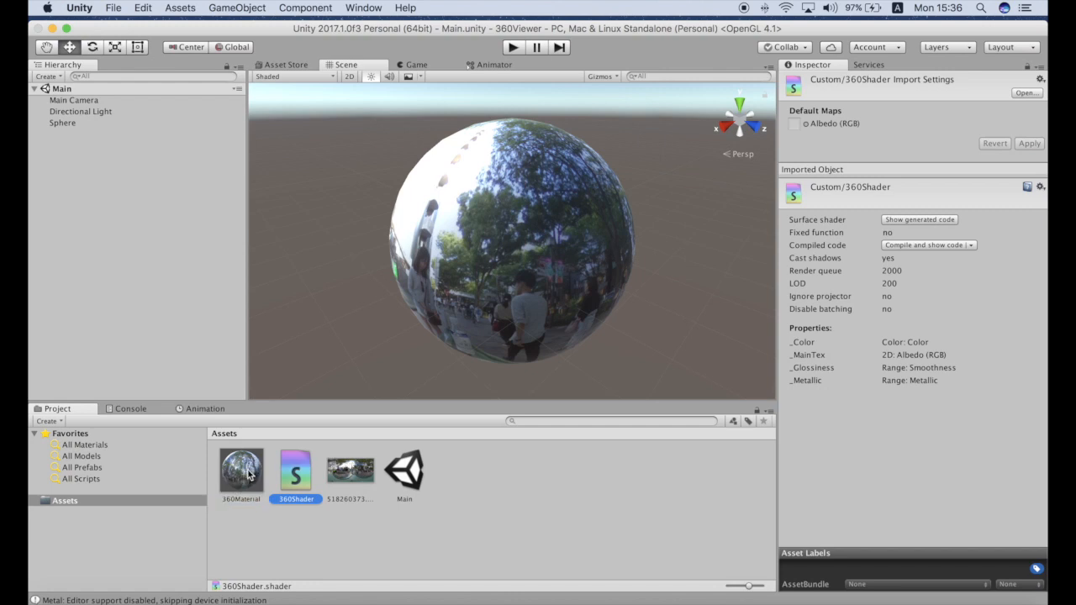
{"action": "left_click", "coordinate": [242, 469]}
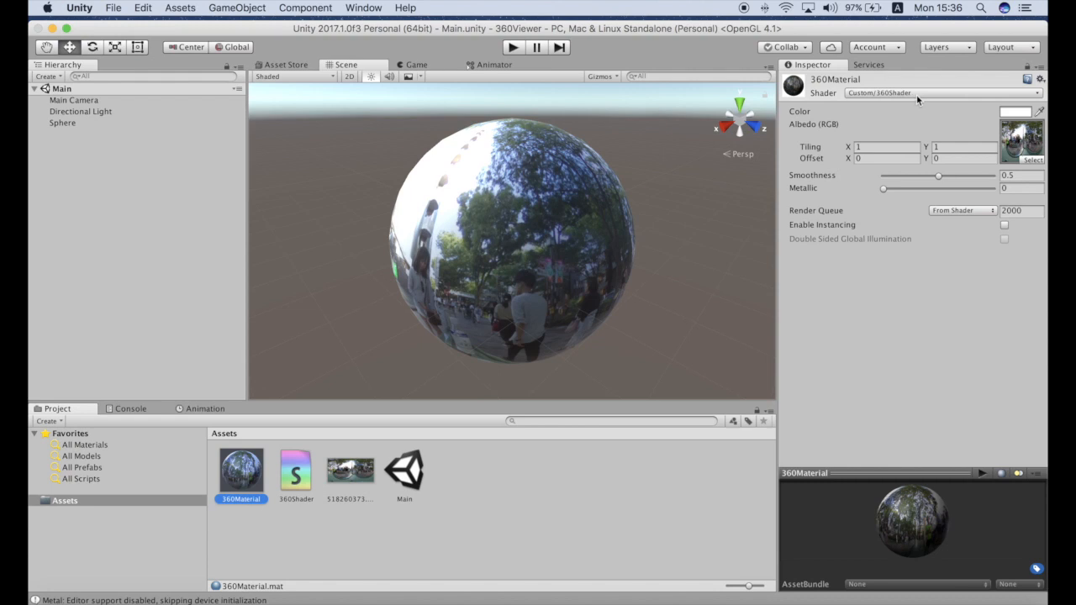
{"action": "mouse_move", "coordinate": [319, 505]}
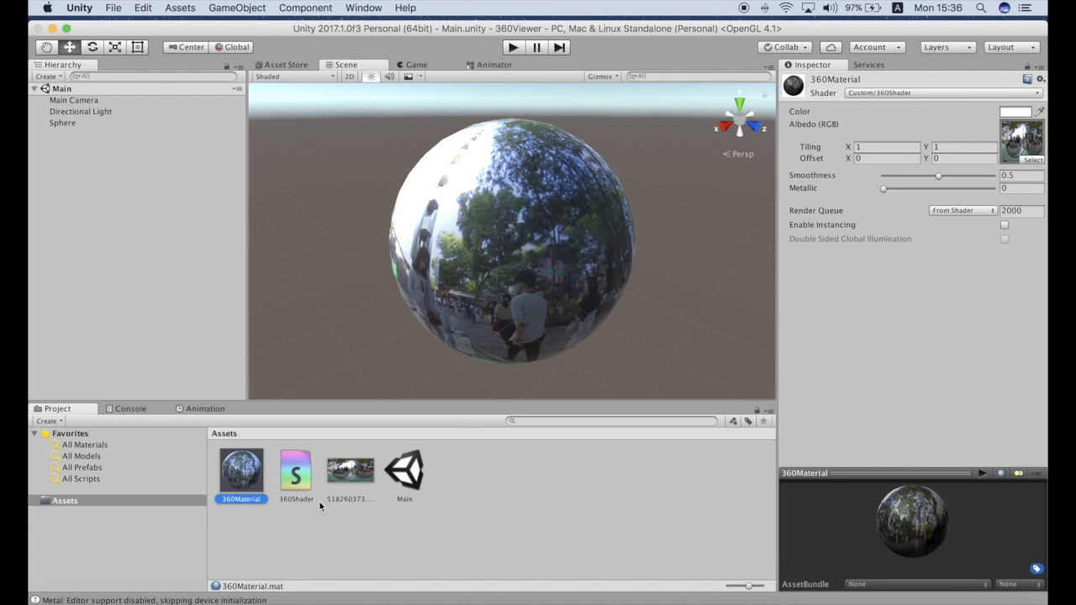
{"action": "left_click", "coordinate": [295, 469]}
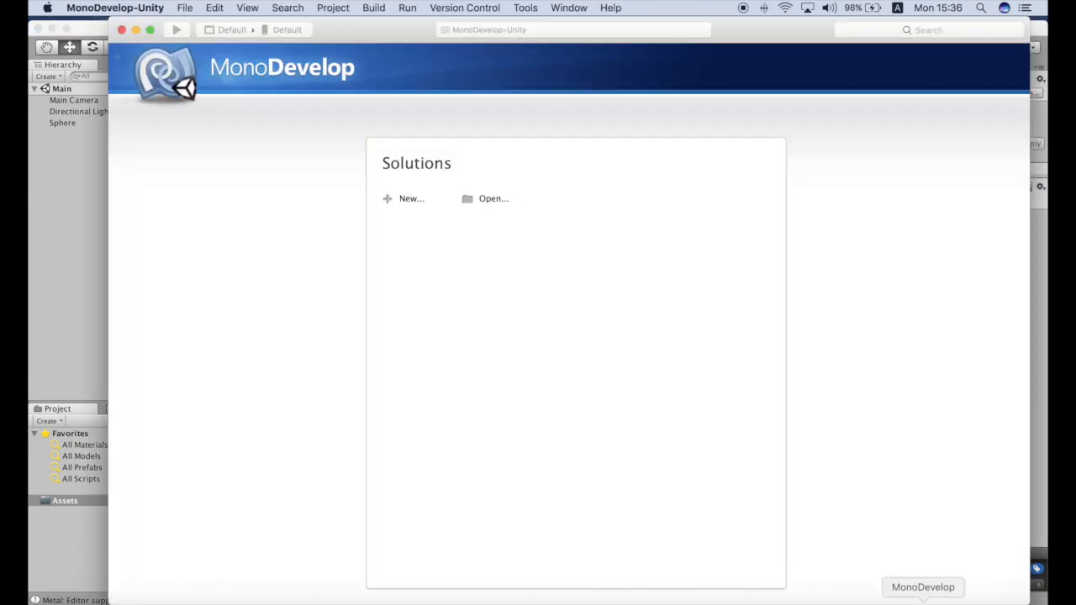
Focus the 360Shader.shader editor once MonoDevelop loads the 360Viewer solution.
{"action": "left_click", "coordinate": [494, 198]}
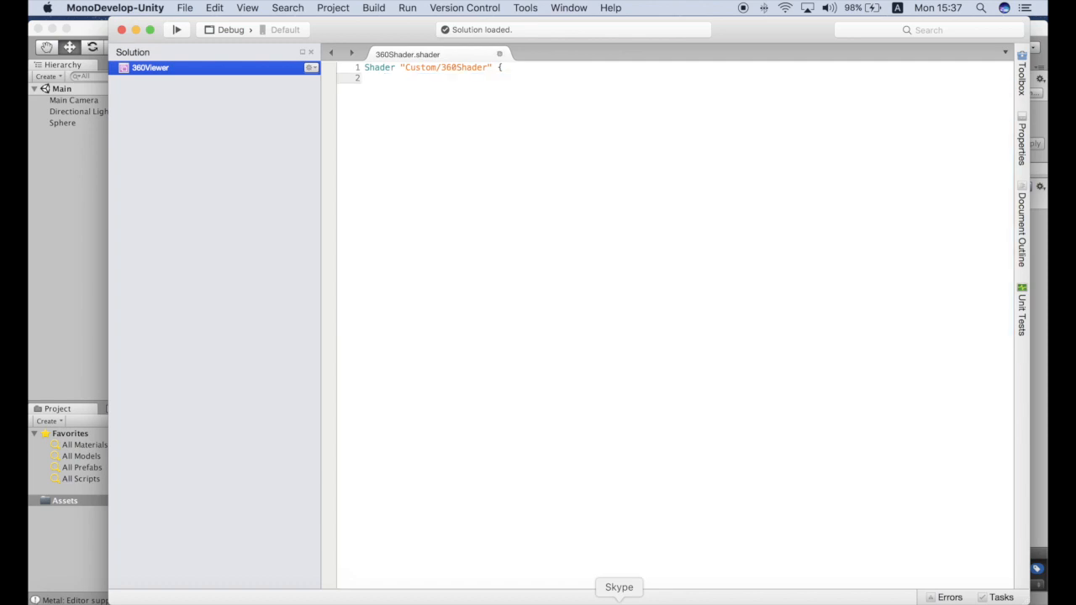
{"action": "left_click", "coordinate": [384, 77]}
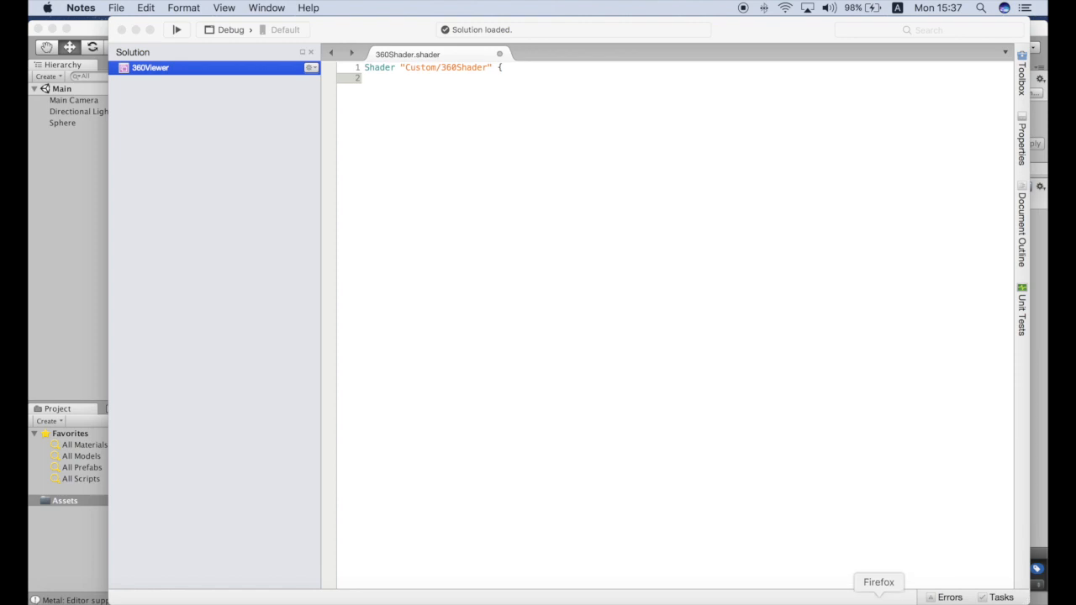
Open the FlippingNormals.shader gist page in the web browser.
{"action": "left_click", "coordinate": [878, 572]}
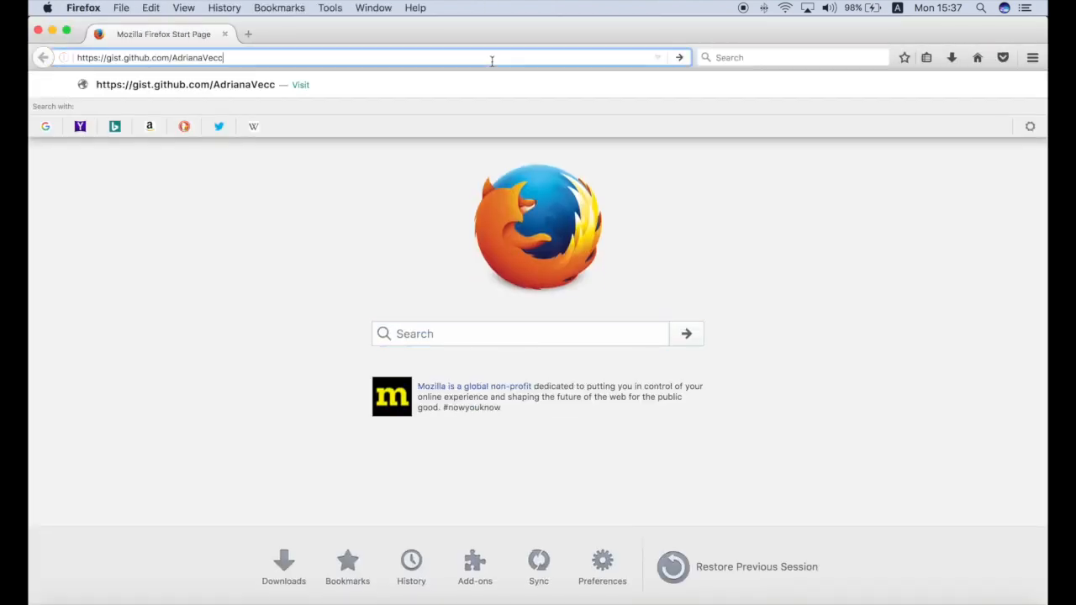
{"action": "key", "text": "Return"}
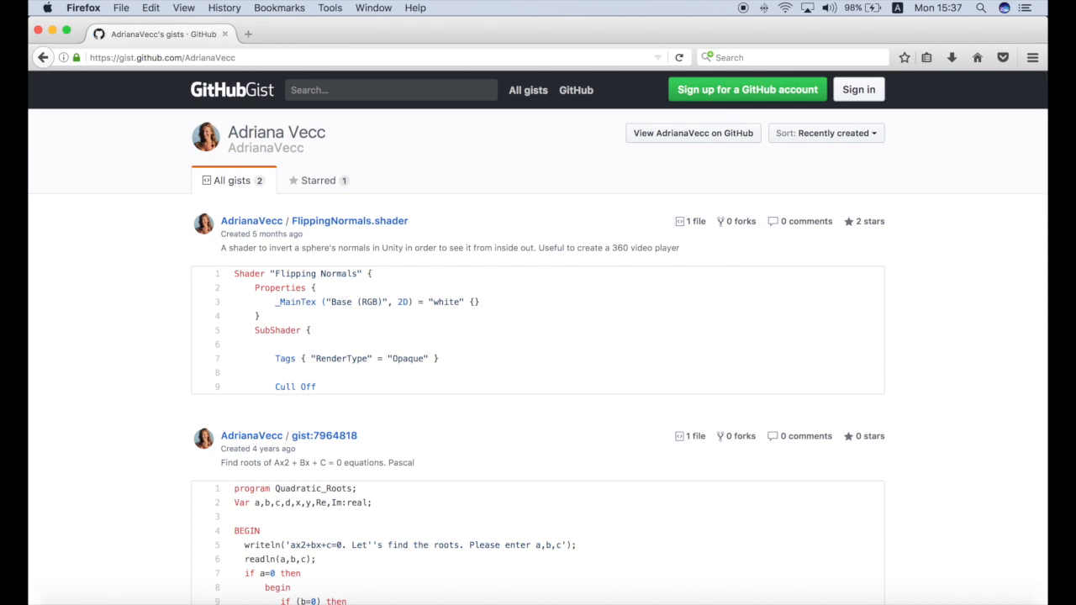
{"action": "mouse_move", "coordinate": [733, 321]}
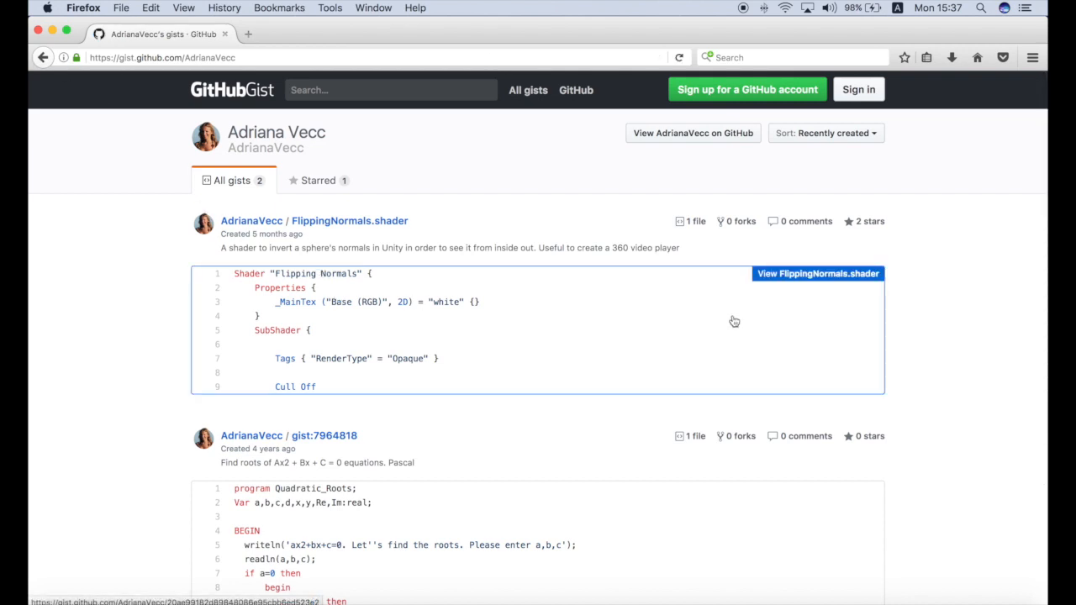
{"action": "mouse_move", "coordinate": [578, 304]}
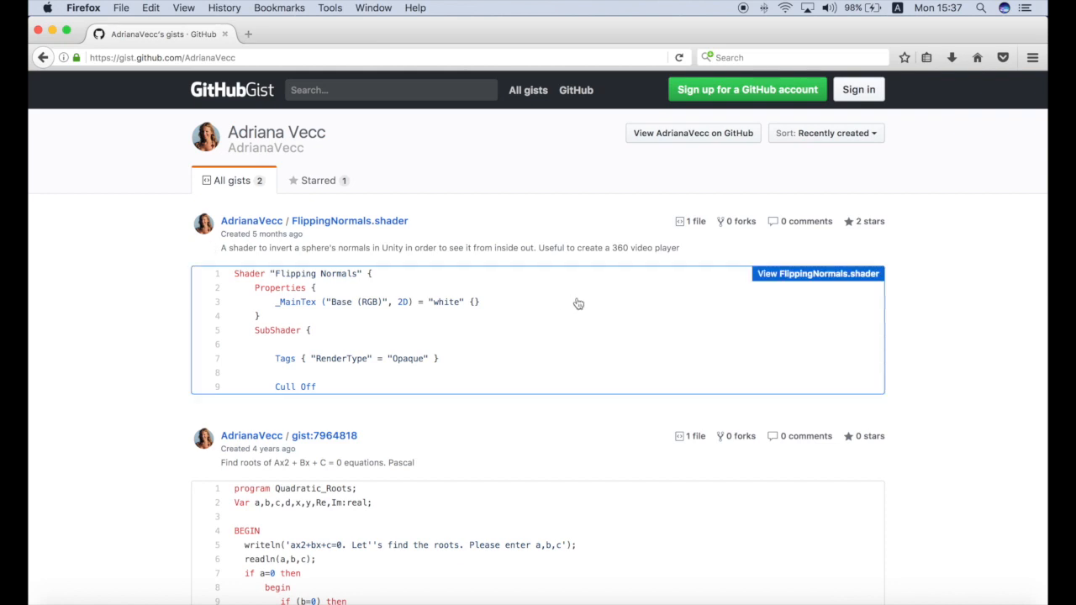
{"action": "left_click", "coordinate": [816, 273]}
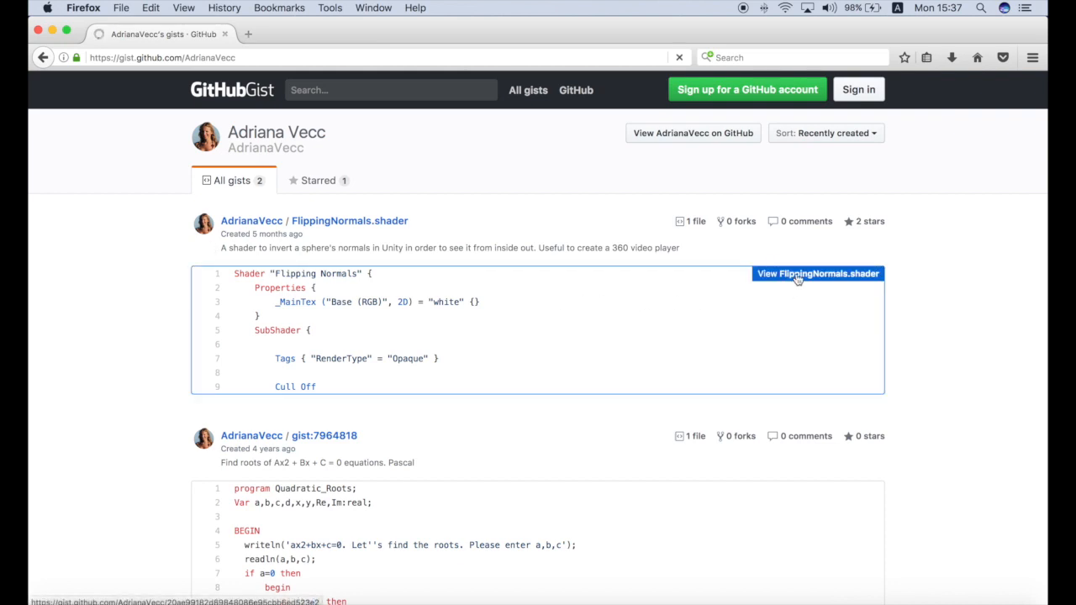
{"action": "left_click", "coordinate": [816, 273]}
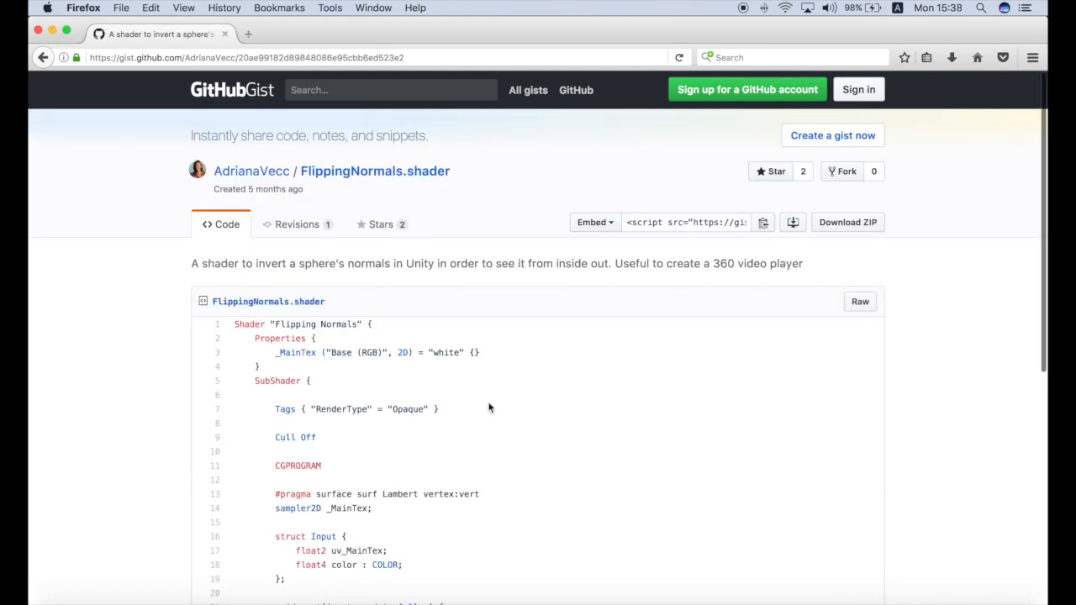
Select the gist's shader code from Properties down to the final closing brace.
{"action": "double_click", "coordinate": [280, 338]}
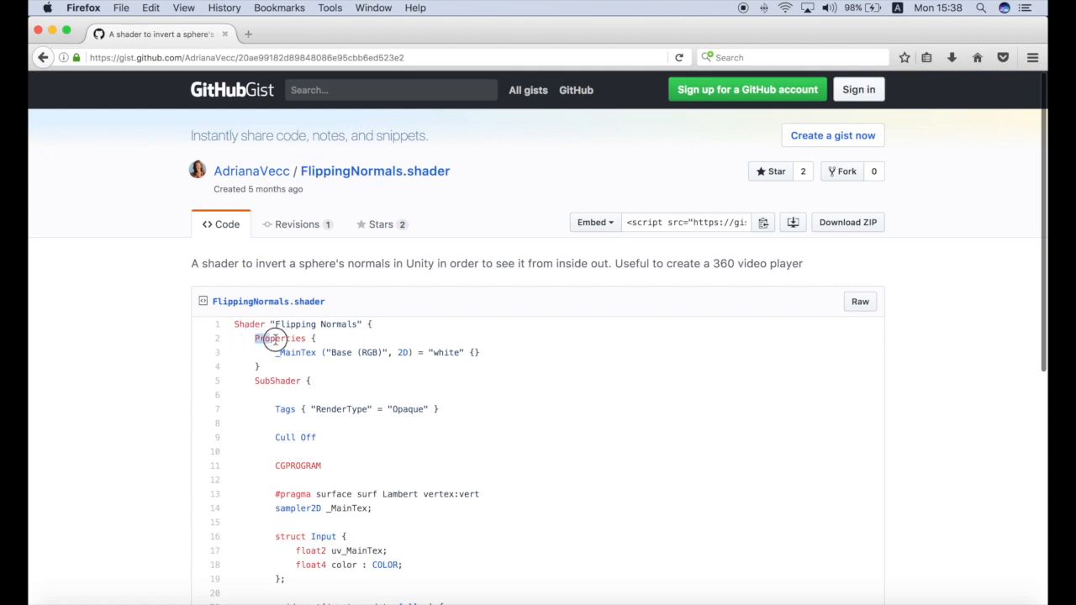
{"action": "left_click_drag", "start_coordinate": [275, 338], "coordinate": [378, 454]}
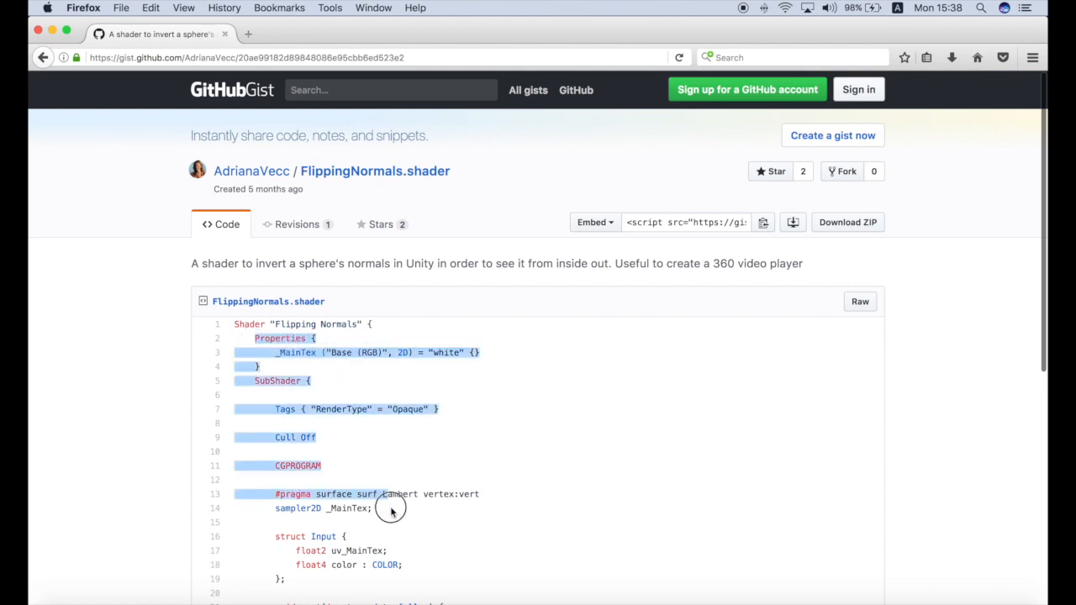
{"action": "scroll", "scroll_direction": "down", "scroll_amount": 3}
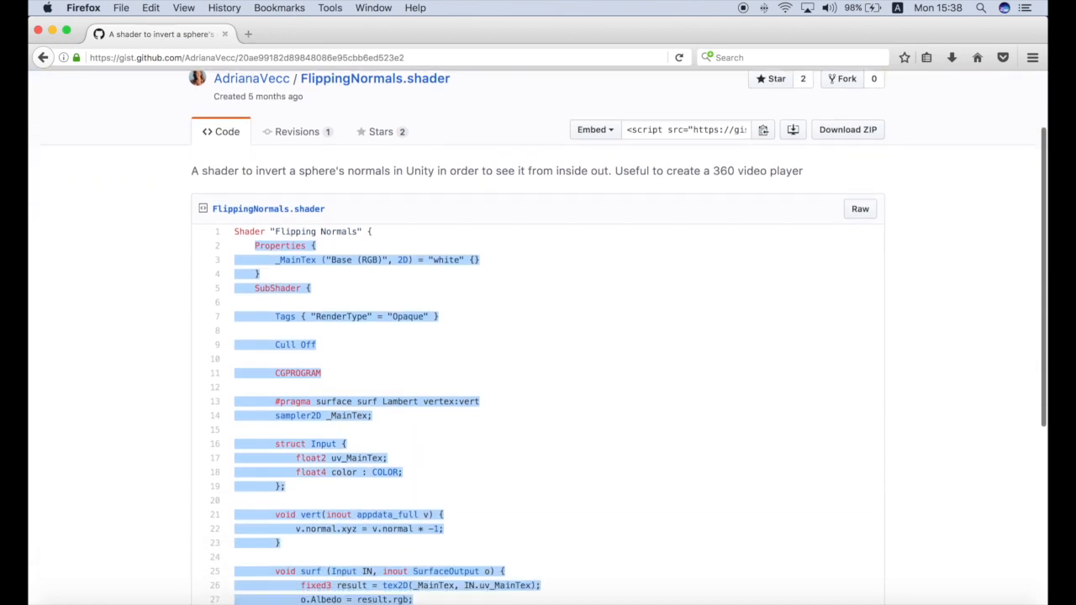
{"action": "scroll", "scroll_direction": "down", "scroll_amount": 3}
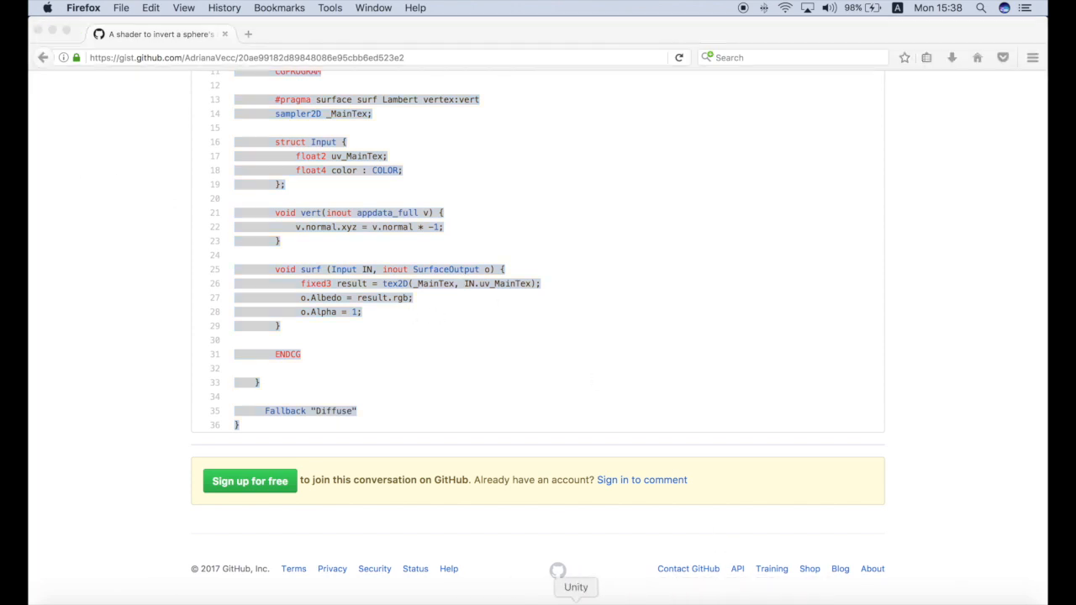
{"action": "left_click", "coordinate": [575, 586]}
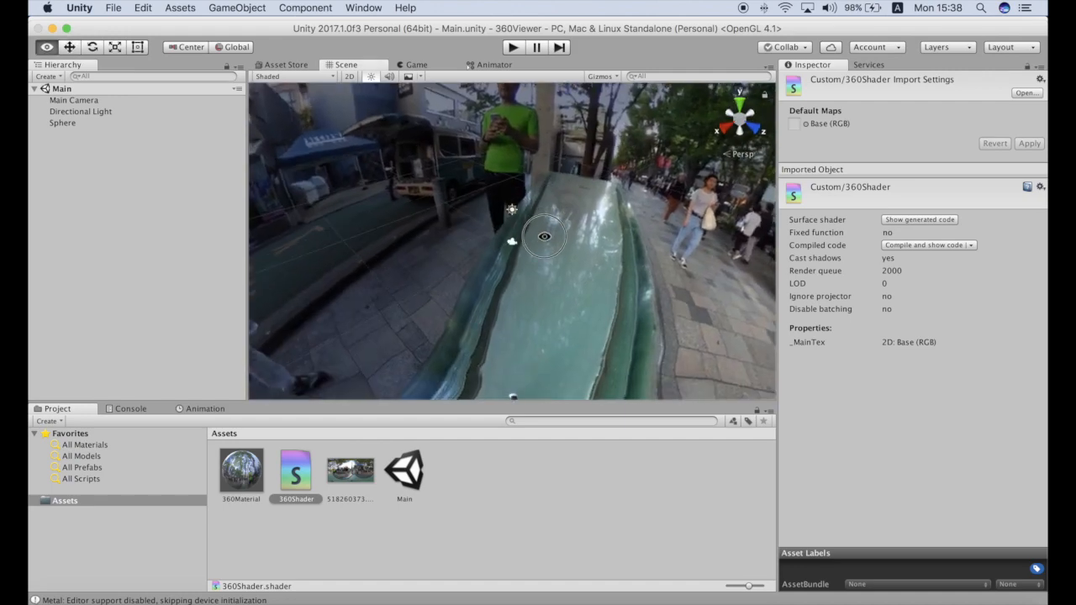
Orbit the Scene view to inspect the street panorama inside the sphere.
{"action": "left_click_drag", "start_coordinate": [544, 235], "coordinate": [336, 84]}
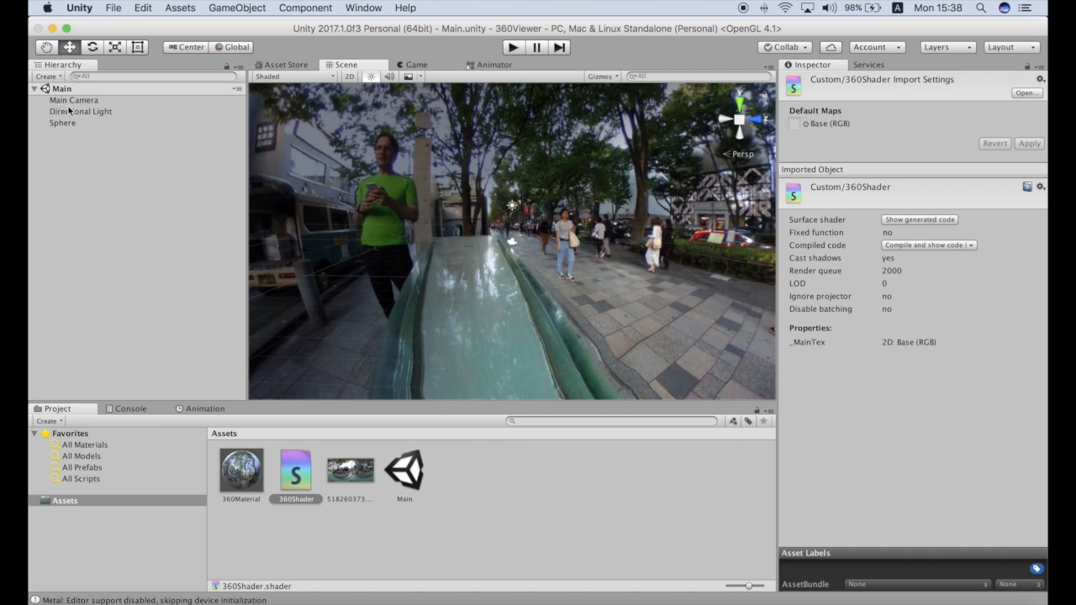
Change the Directional Light's Light Type to Point in the Inspector.
{"action": "left_click", "coordinate": [81, 111]}
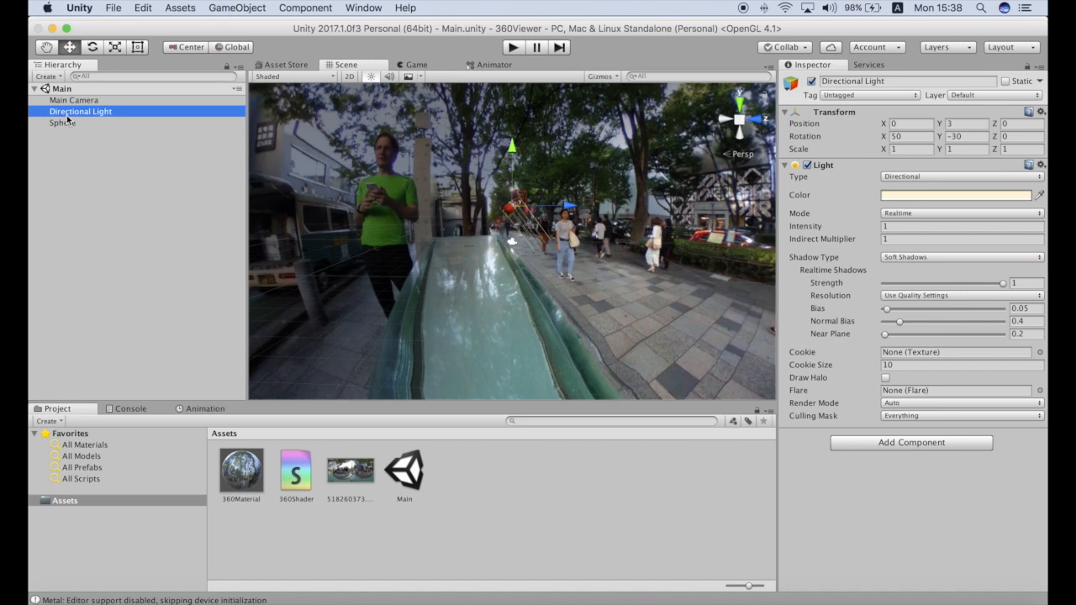
{"action": "mouse_move", "coordinate": [879, 186]}
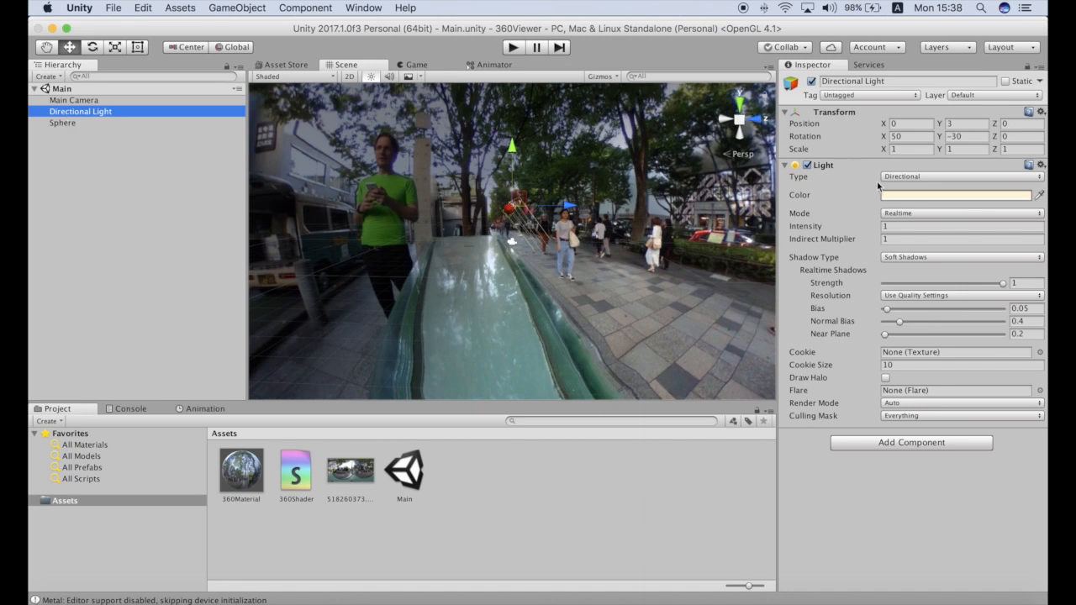
{"action": "left_click", "coordinate": [961, 176]}
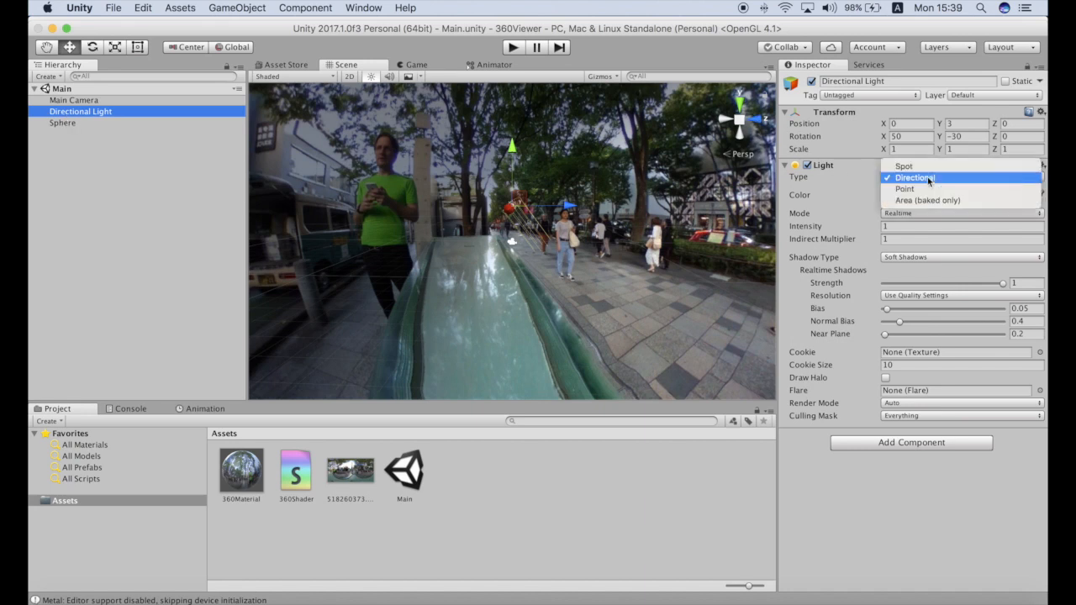
{"action": "left_click", "coordinate": [904, 188]}
{"action": "type", "text": "340"}
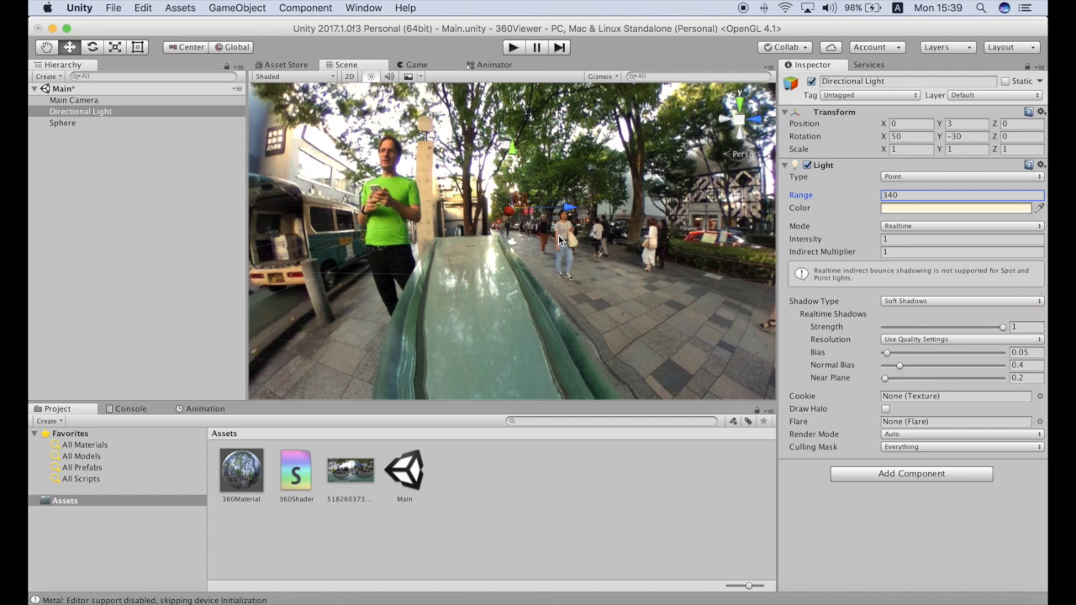
Open the iPhone and iPad Player Settings and scroll to the VR options.
{"action": "left_click", "coordinate": [143, 8]}
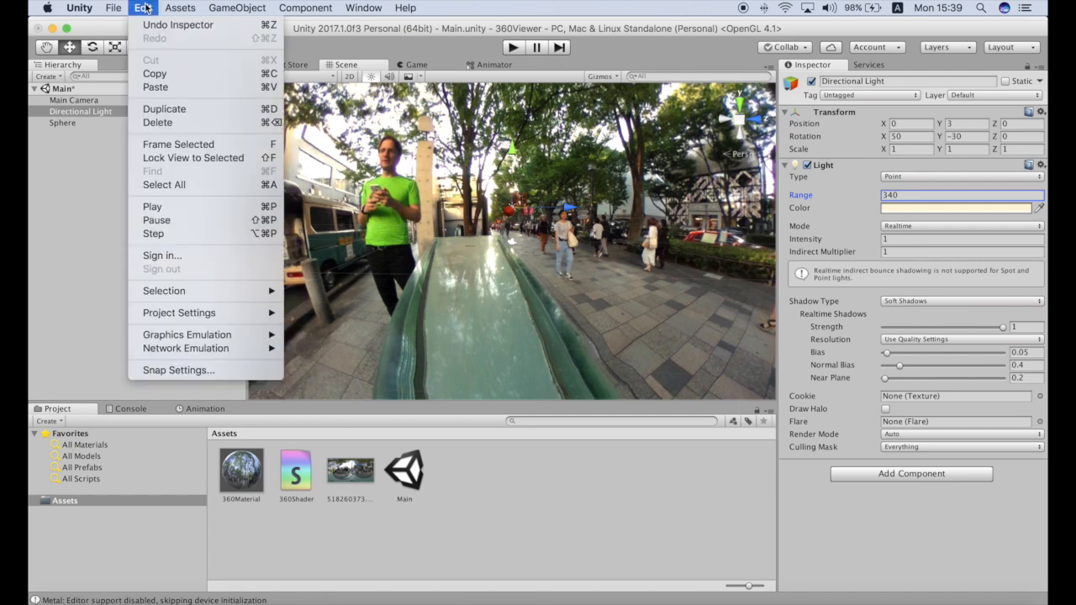
{"action": "mouse_move", "coordinate": [152, 206]}
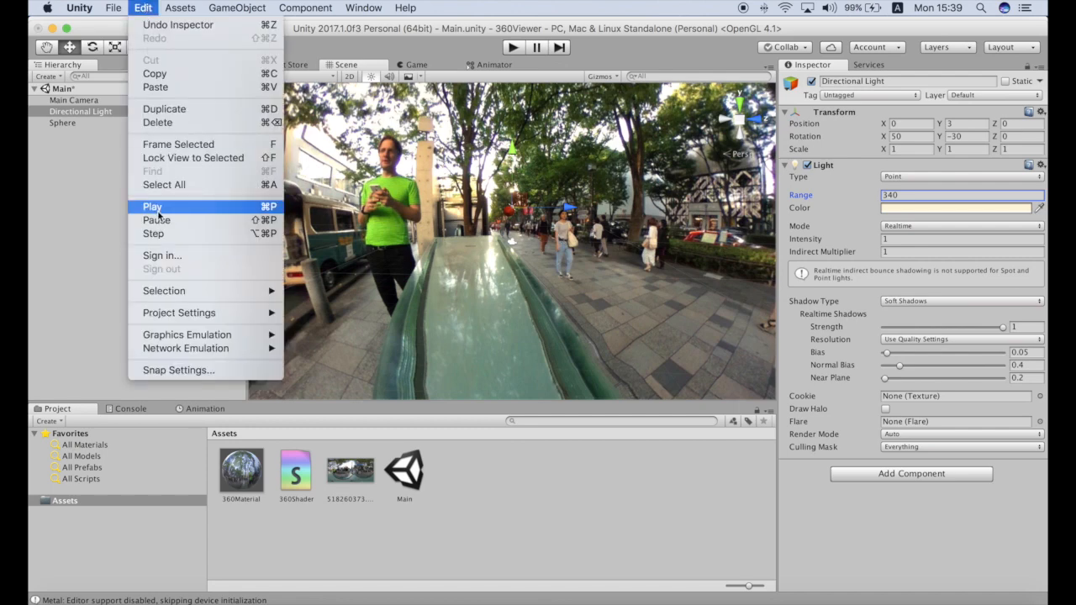
{"action": "mouse_move", "coordinate": [163, 254]}
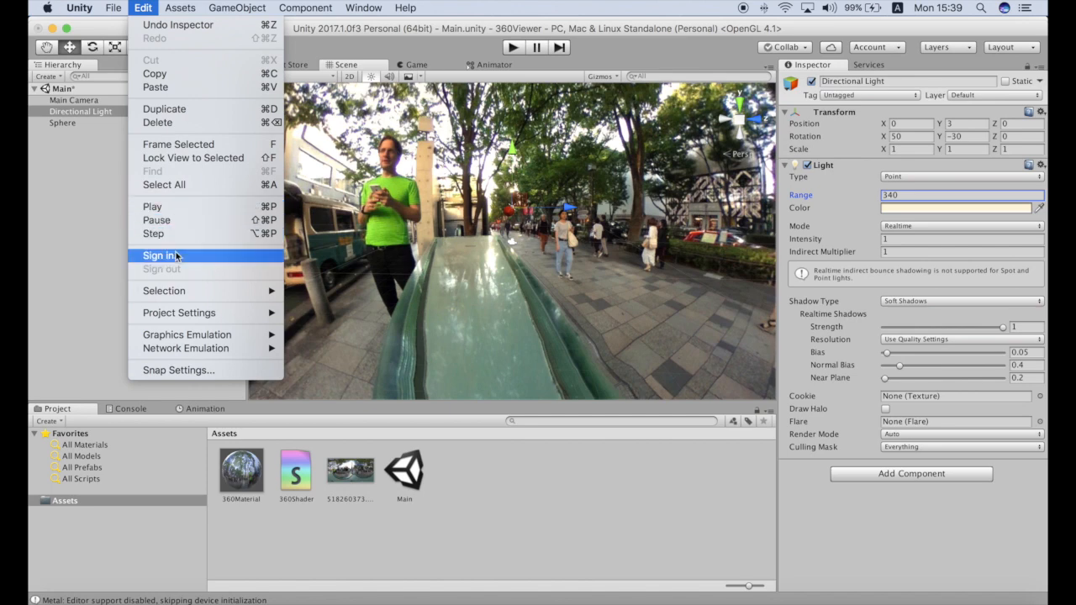
{"action": "mouse_move", "coordinate": [236, 326]}
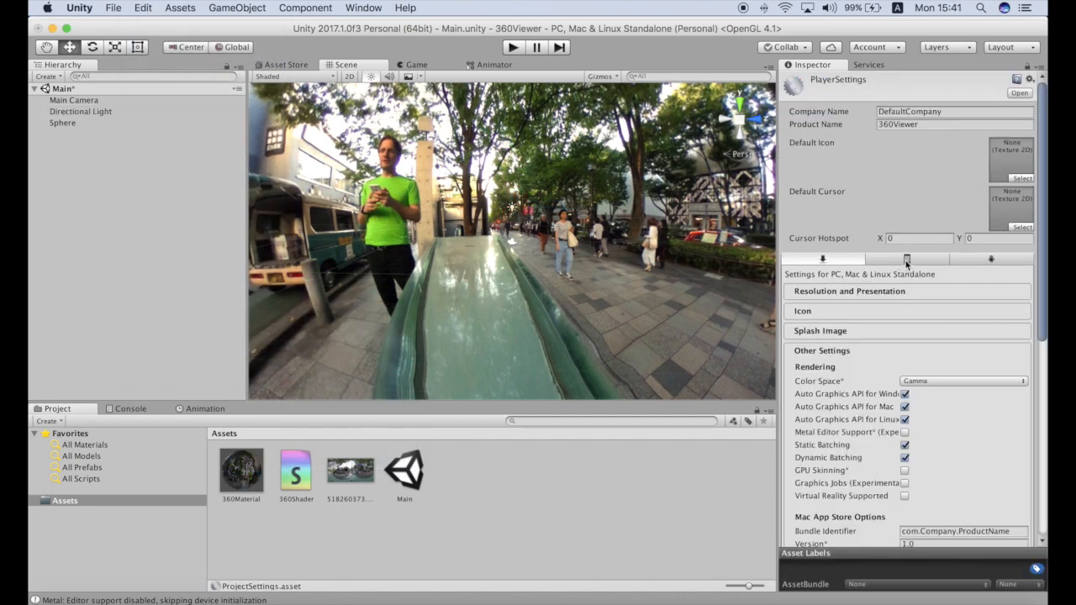
{"action": "left_click", "coordinate": [907, 259]}
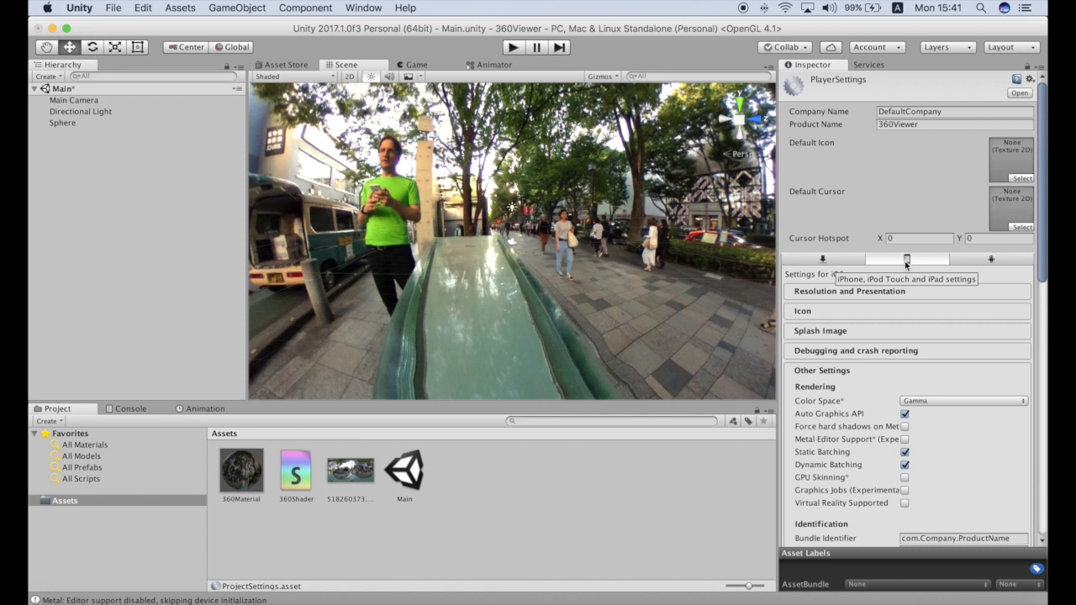
{"action": "mouse_move", "coordinate": [907, 267]}
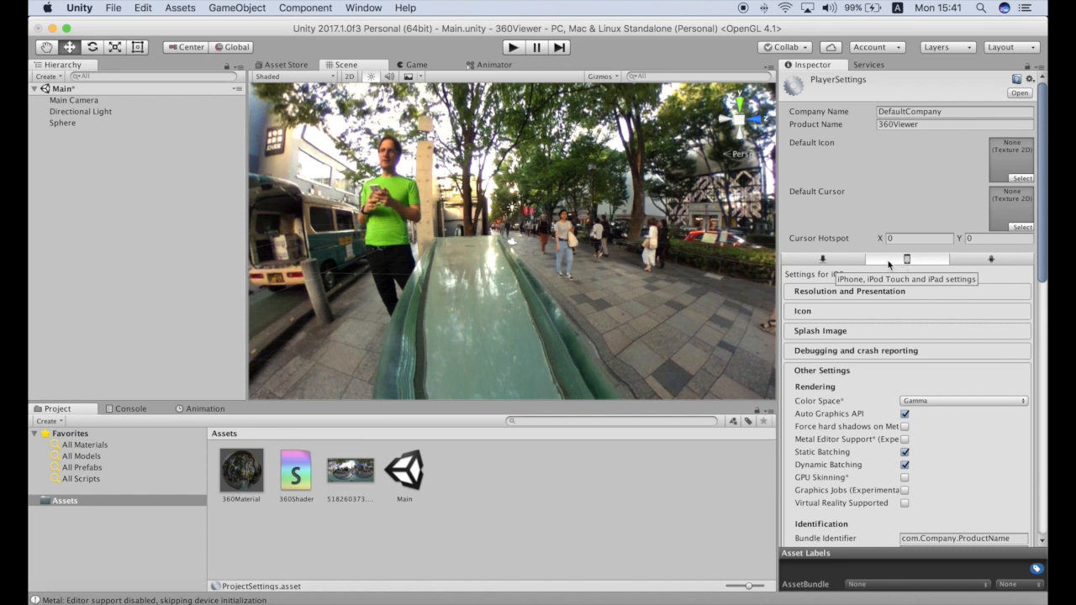
{"action": "scroll", "scroll_direction": "down", "scroll_amount": 3}
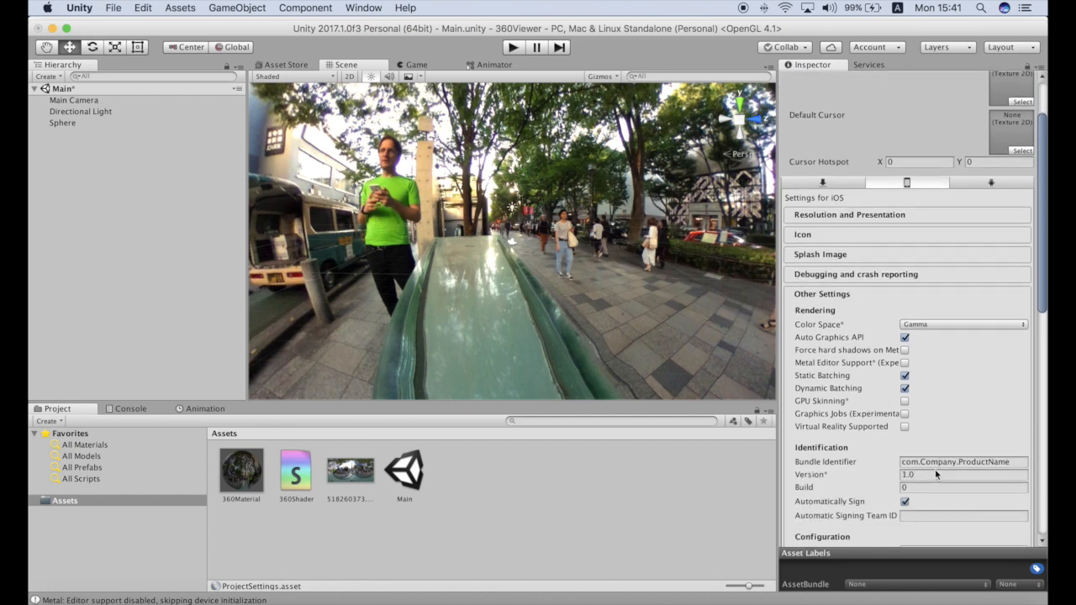
{"action": "scroll", "scroll_direction": "down", "scroll_amount": 3}
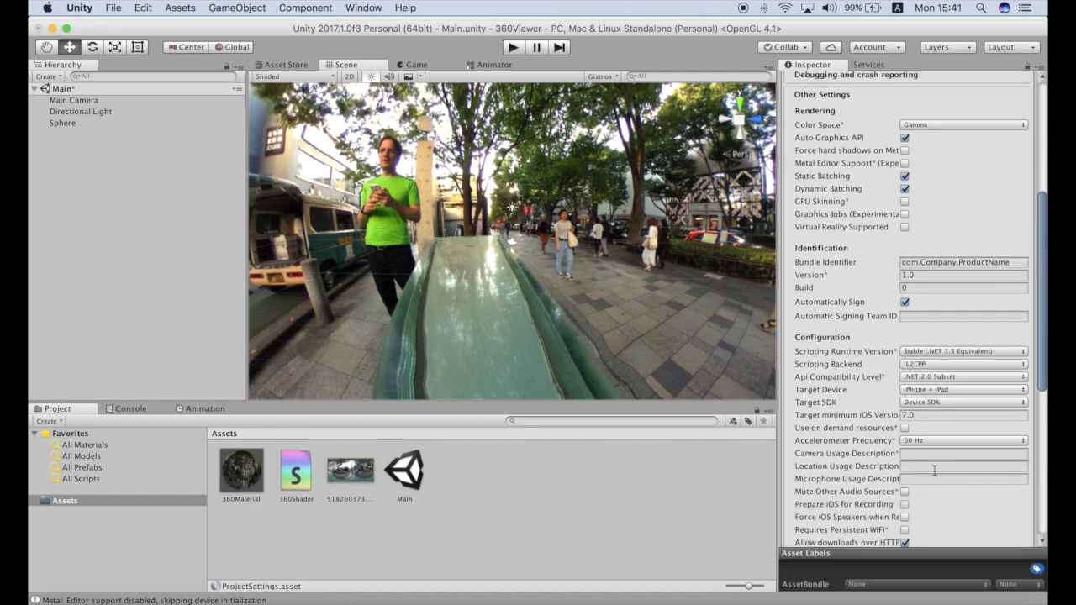
{"action": "scroll", "scroll_direction": "down", "scroll_amount": 3}
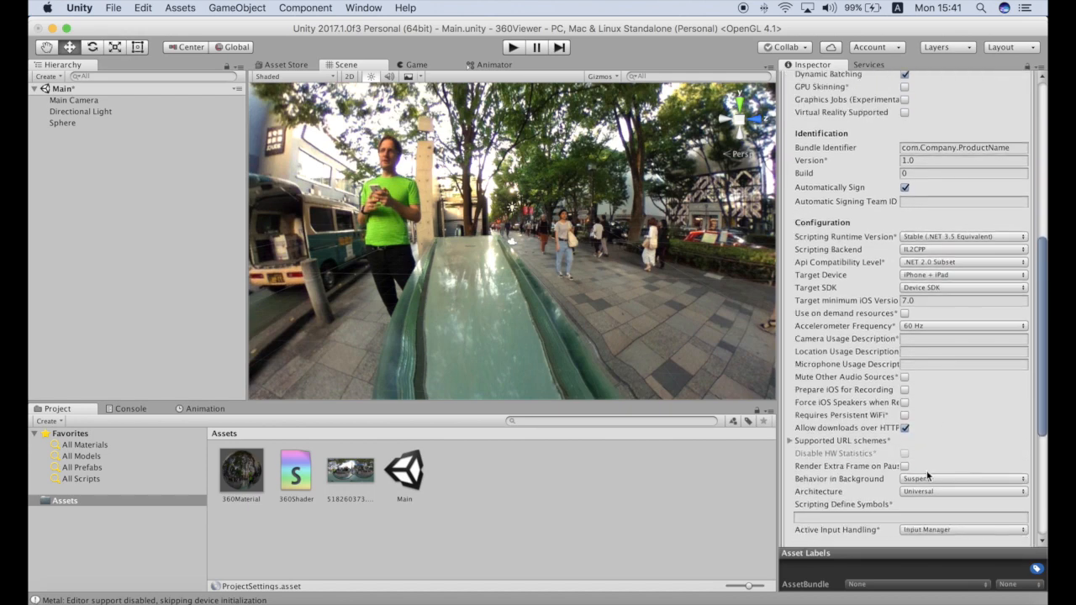
{"action": "scroll", "scroll_direction": "down", "scroll_amount": 3}
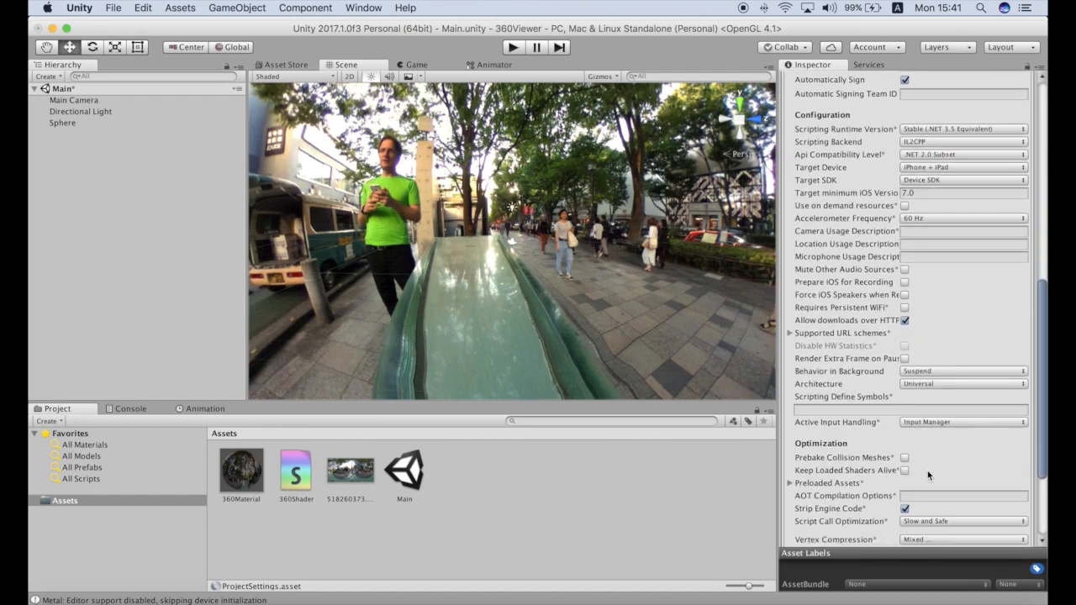
{"action": "scroll", "scroll_direction": "up", "scroll_amount": 3}
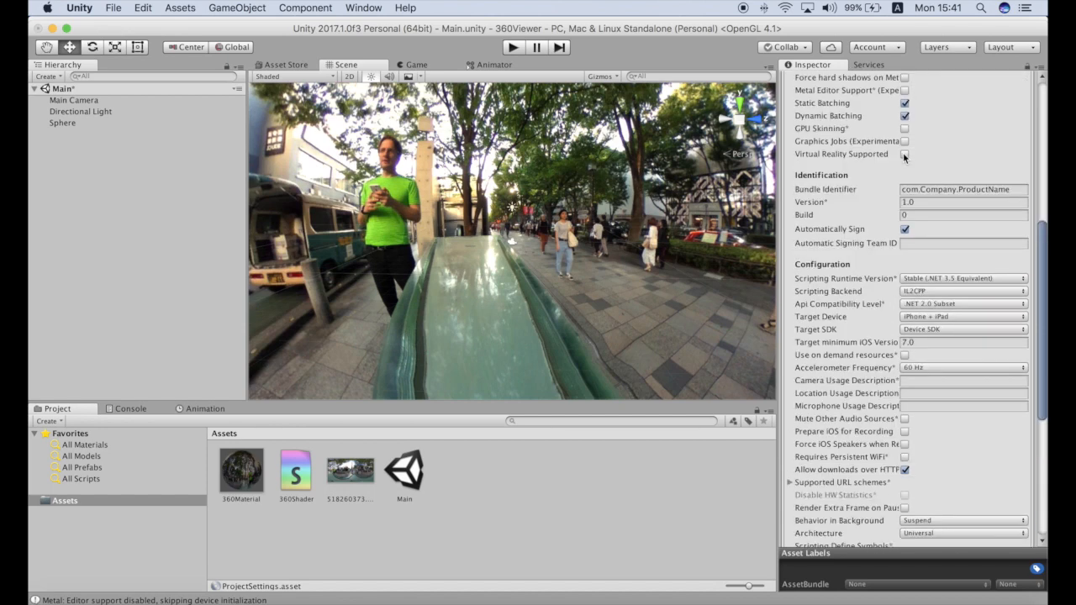
Tick Virtual Reality Supported and add Cardboard to the VR SDK list.
{"action": "left_click", "coordinate": [905, 154]}
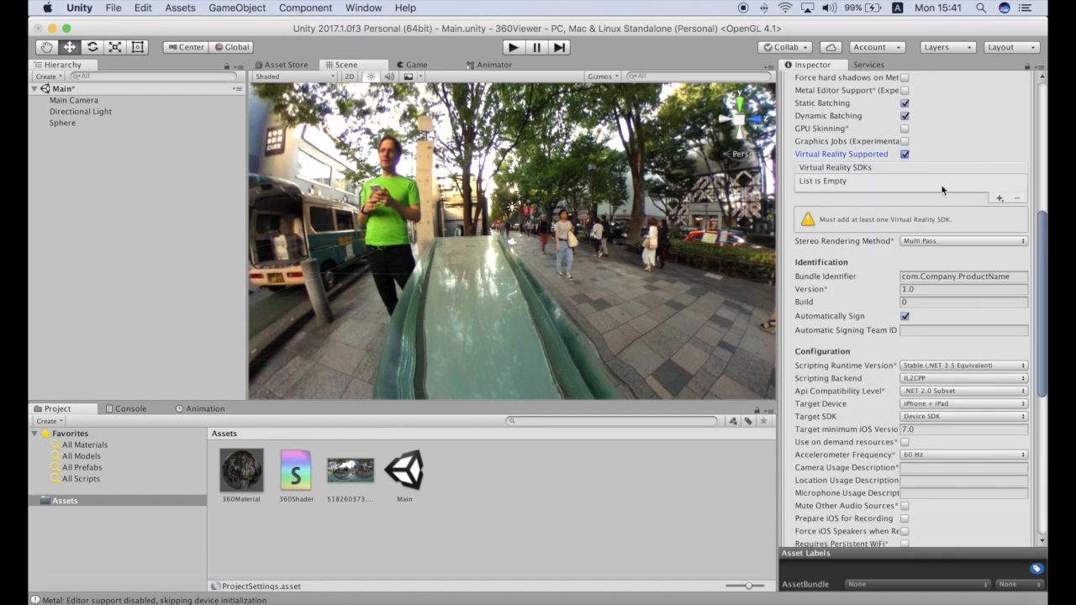
{"action": "left_click", "coordinate": [998, 198]}
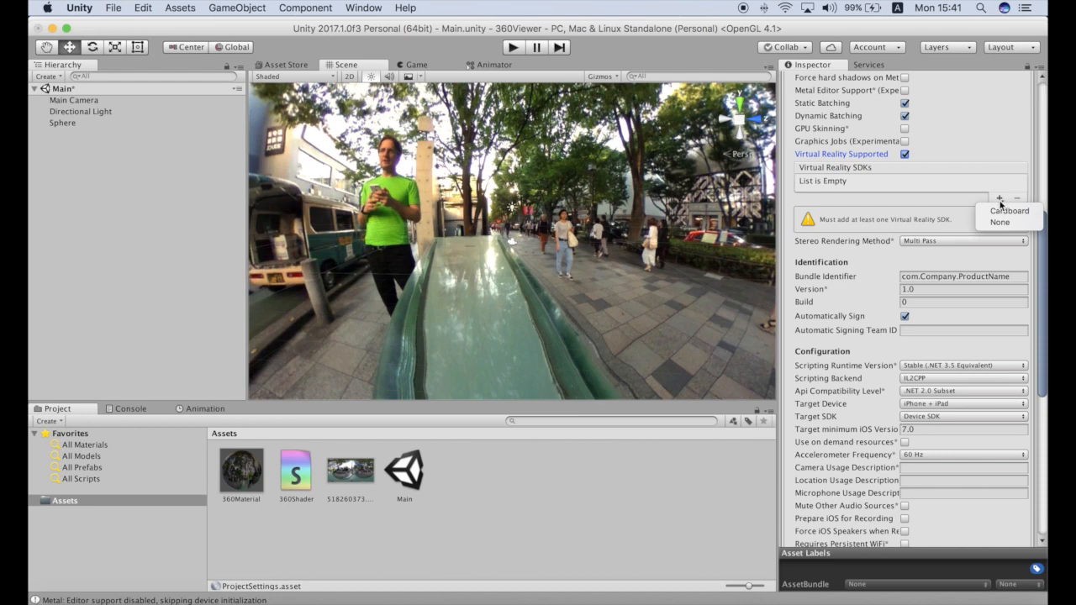
{"action": "left_click", "coordinate": [999, 198]}
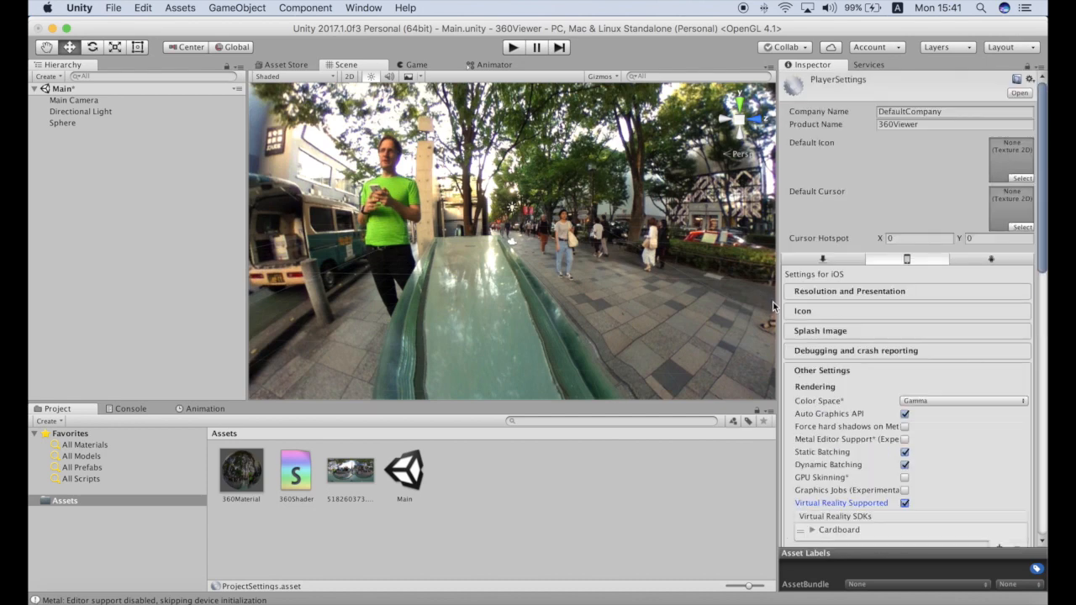
In Build Settings, select the iOS platform and start a build.
{"action": "left_click", "coordinate": [113, 7]}
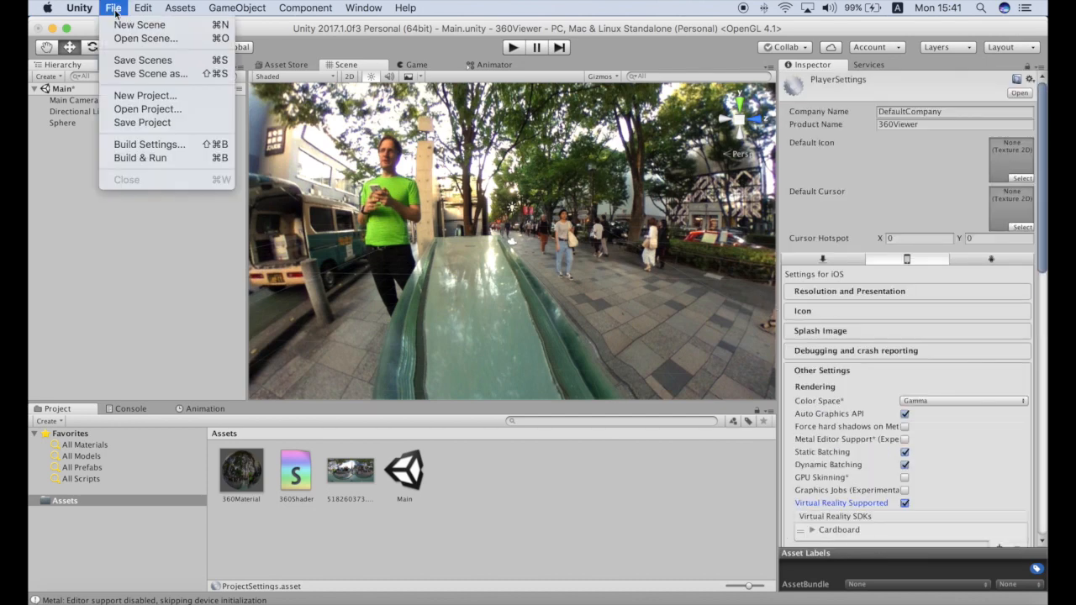
{"action": "mouse_move", "coordinate": [149, 143]}
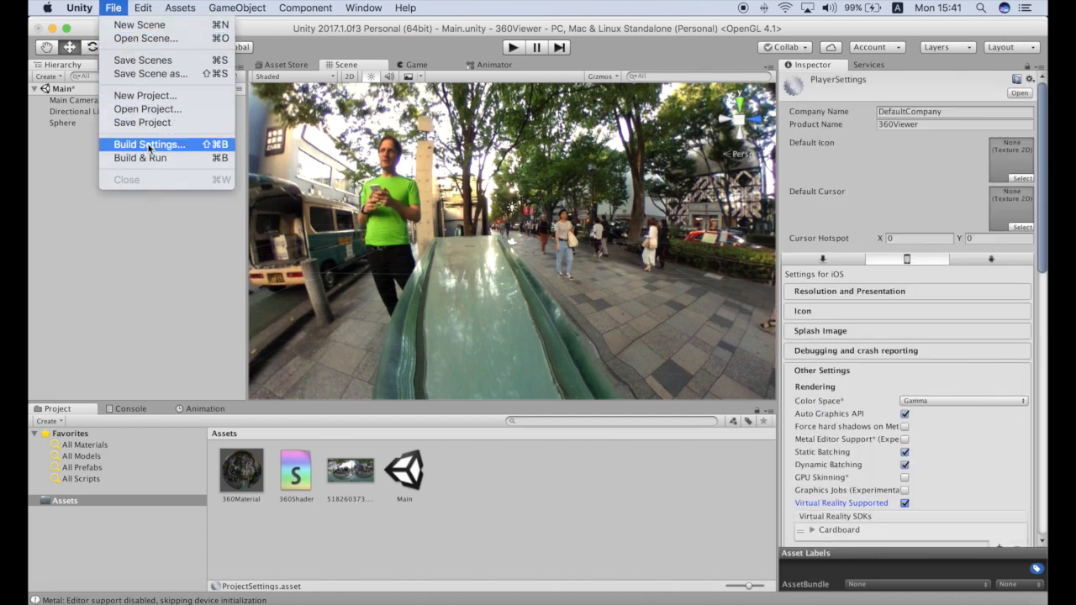
{"action": "left_click", "coordinate": [148, 144]}
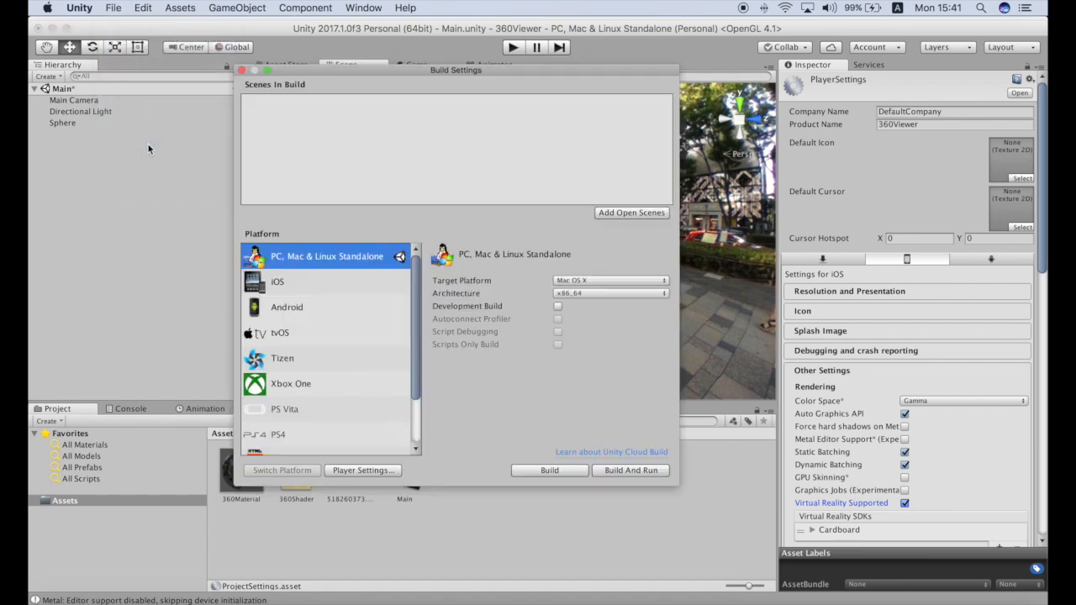
{"action": "left_click", "coordinate": [277, 282]}
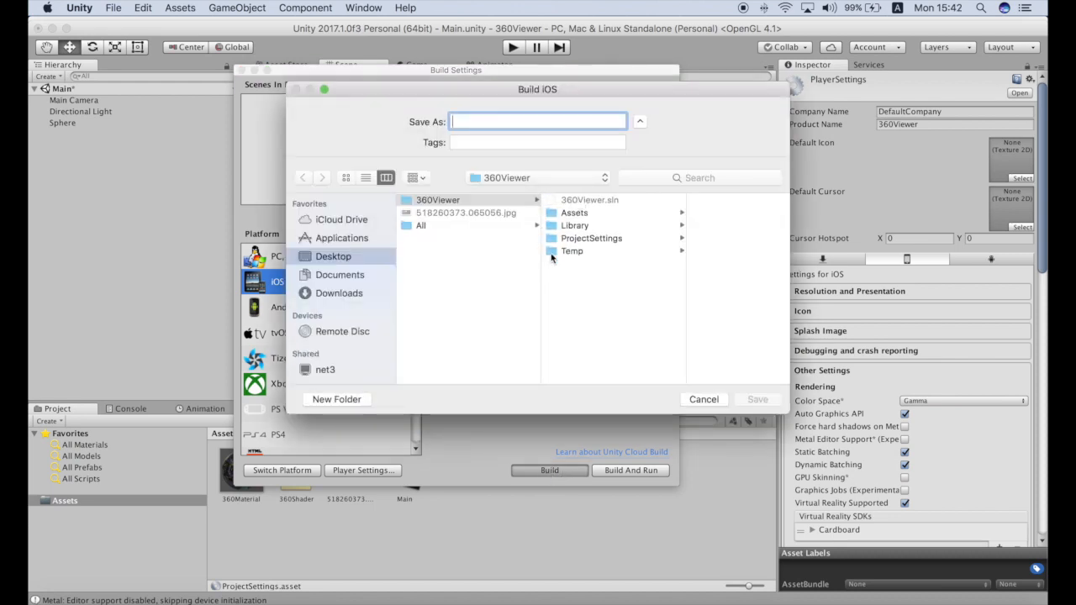
Save the build as iOSBuild in a new Builds folder inside 360Viewer.
{"action": "left_click", "coordinate": [437, 199]}
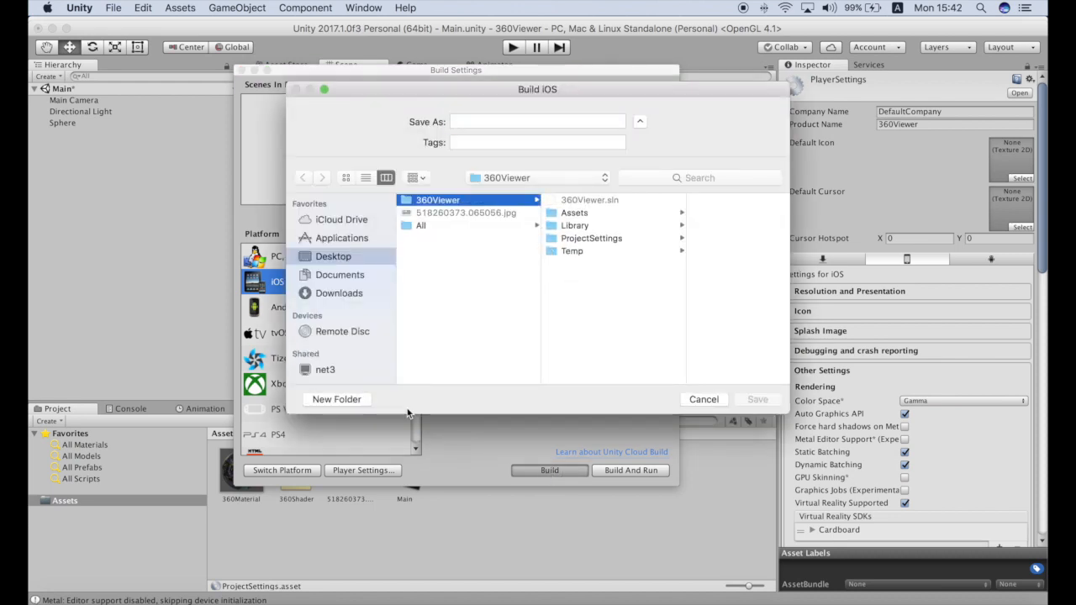
{"action": "left_click", "coordinate": [336, 398]}
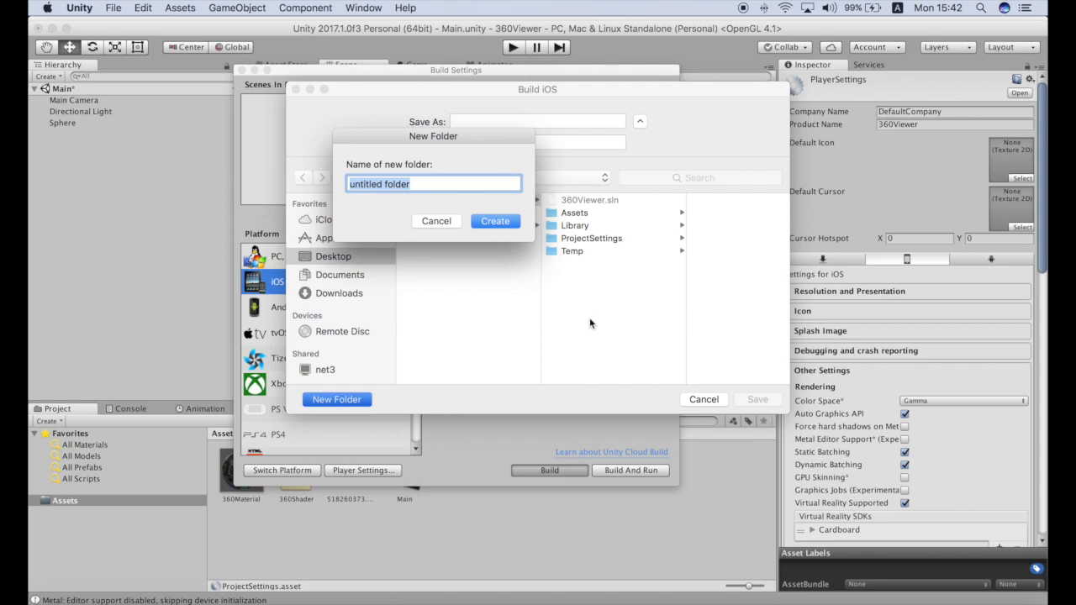
{"action": "type", "text": "Bui"}
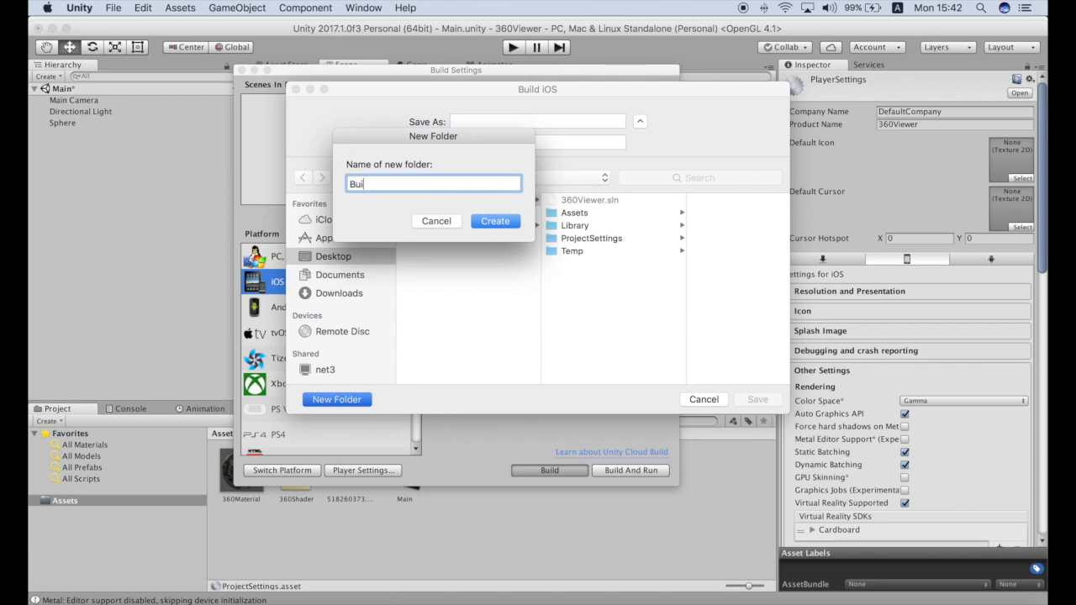
{"action": "type", "text": "lds"}
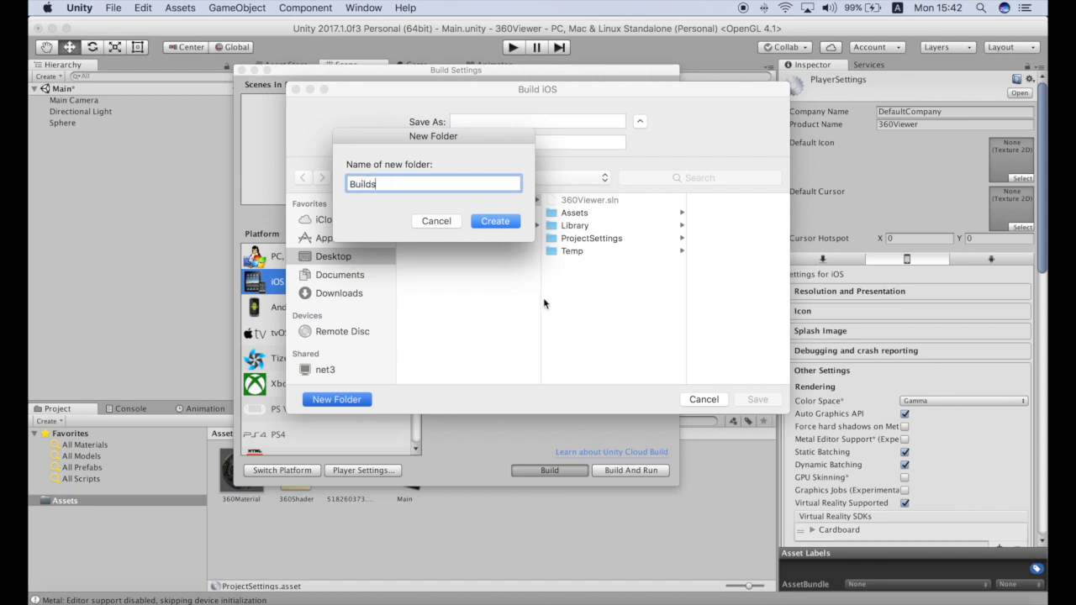
{"action": "left_click", "coordinate": [495, 220]}
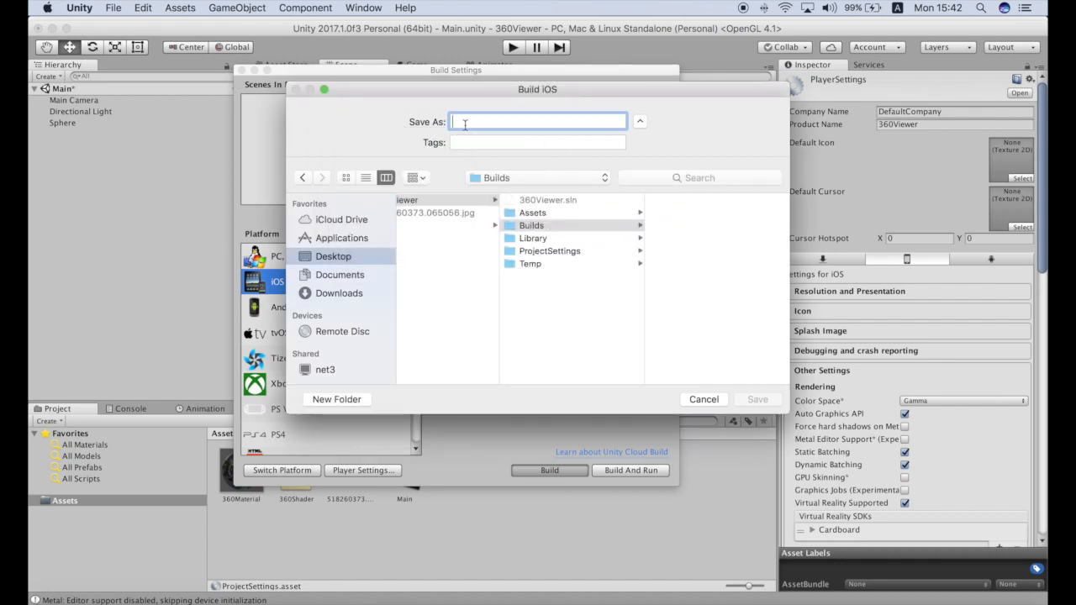
{"action": "type", "text": "iOSBuild"}
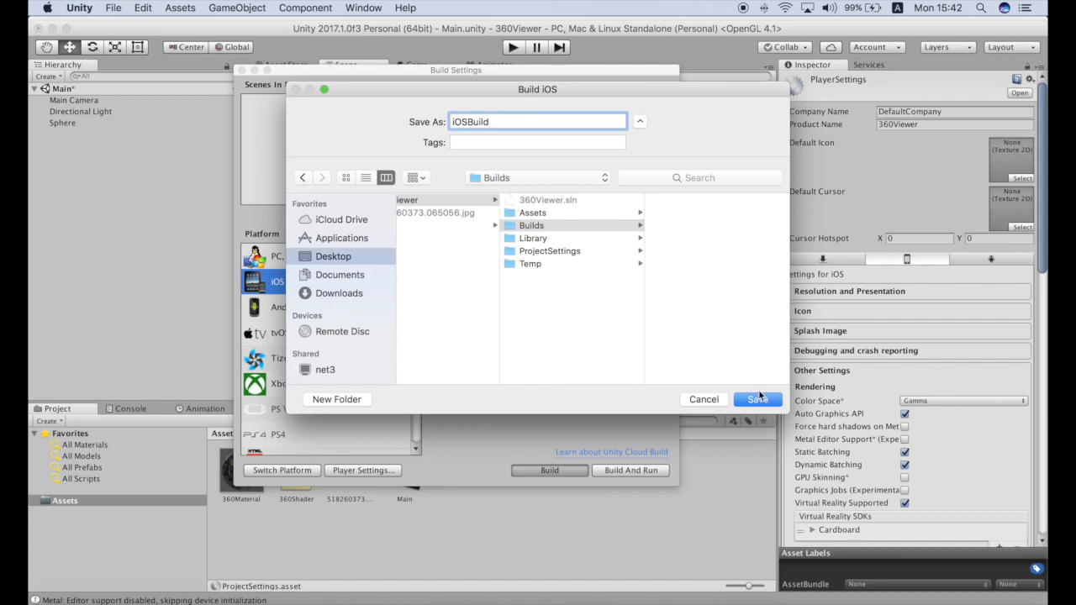
{"action": "left_click", "coordinate": [756, 399]}
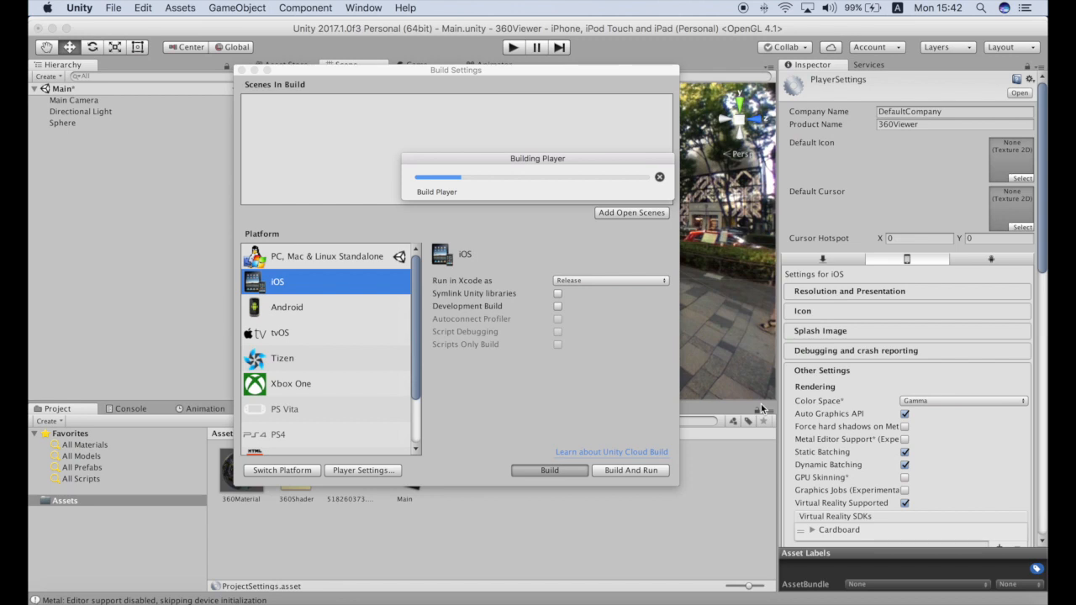
{"action": "mouse_move", "coordinate": [876, 91]}
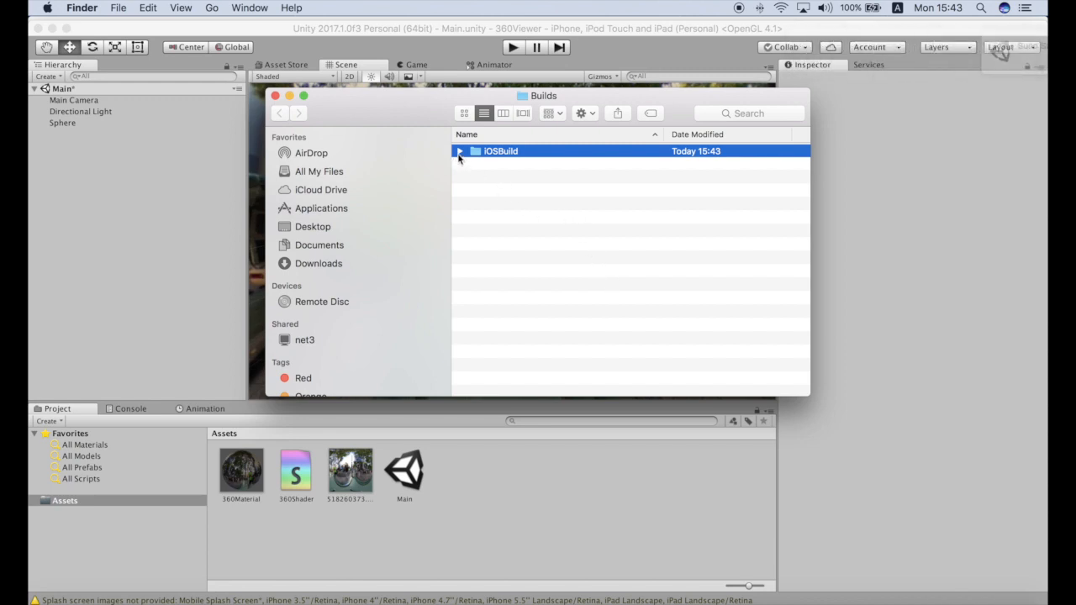
Expand iOSBuild and right-click Unity-iPhone.xcworkspace to list its Open With choices.
{"action": "left_click", "coordinate": [459, 151]}
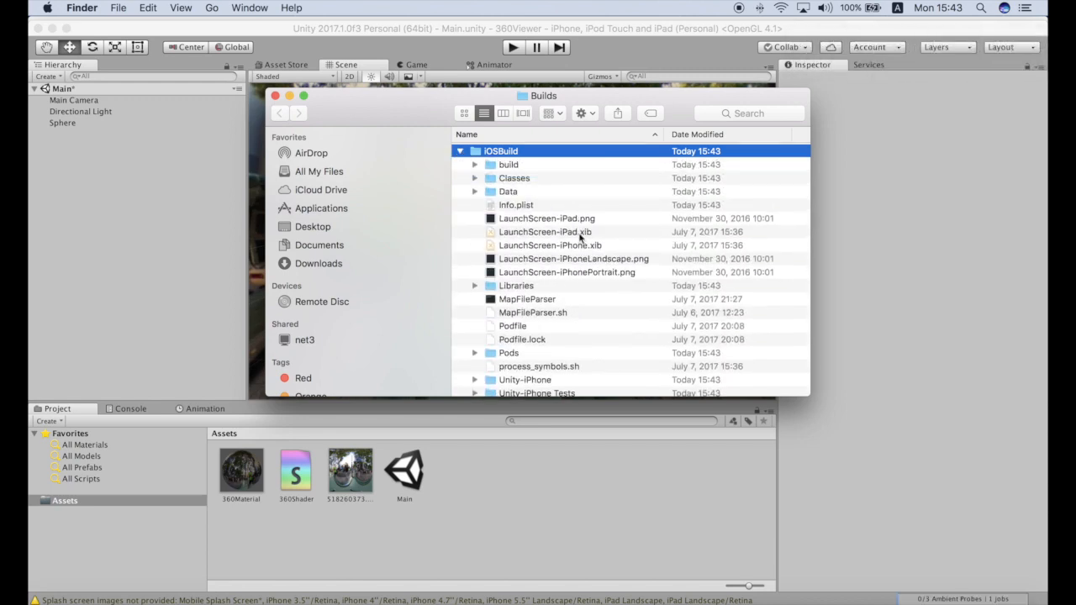
{"action": "scroll", "scroll_direction": "down", "scroll_amount": 3}
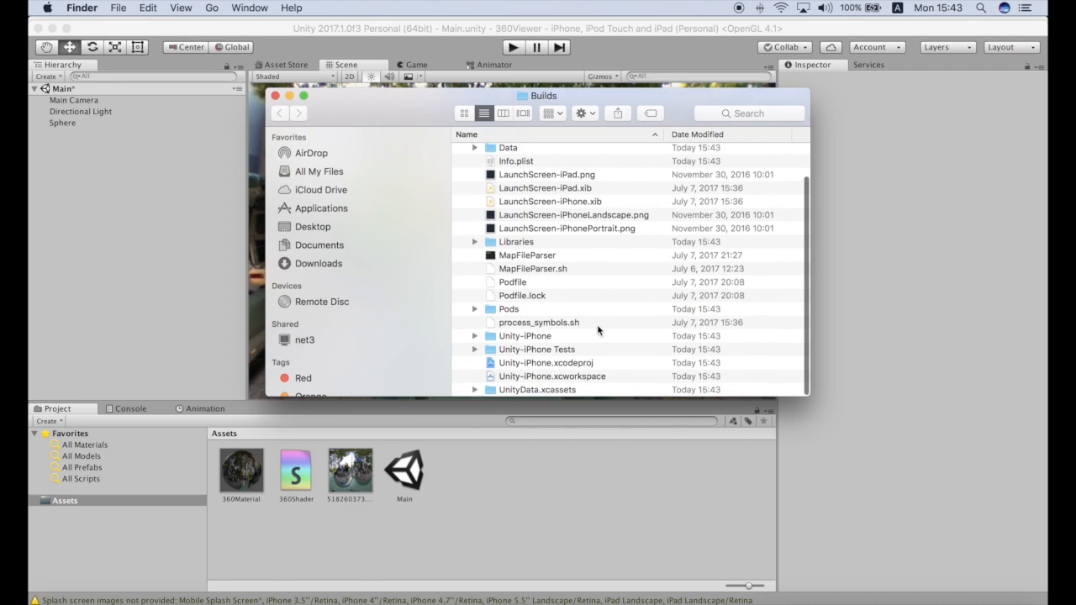
{"action": "left_click", "coordinate": [551, 375]}
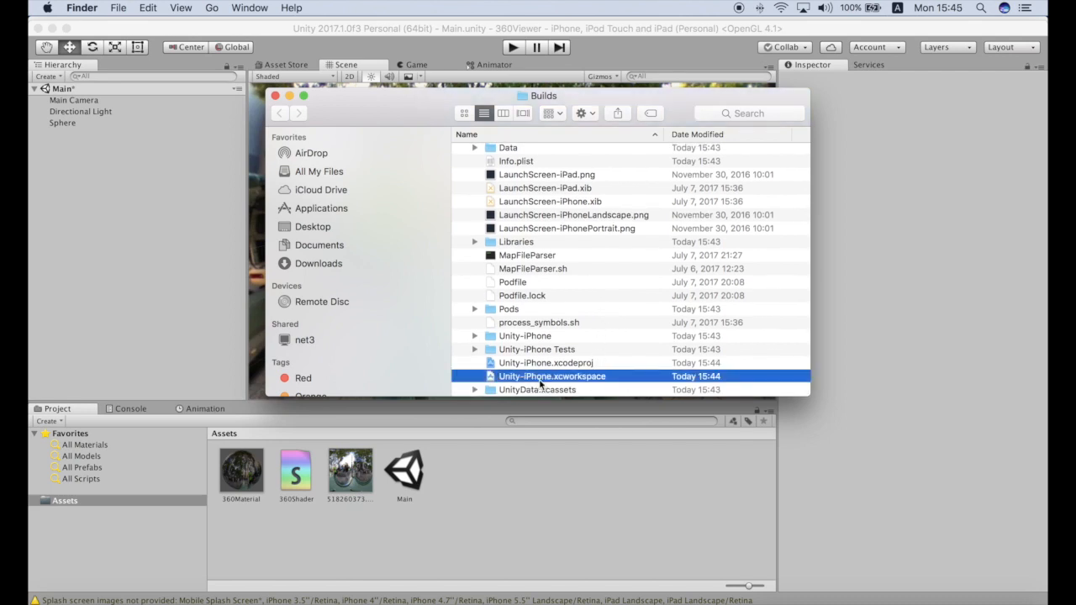
{"action": "right_click", "coordinate": [551, 375]}
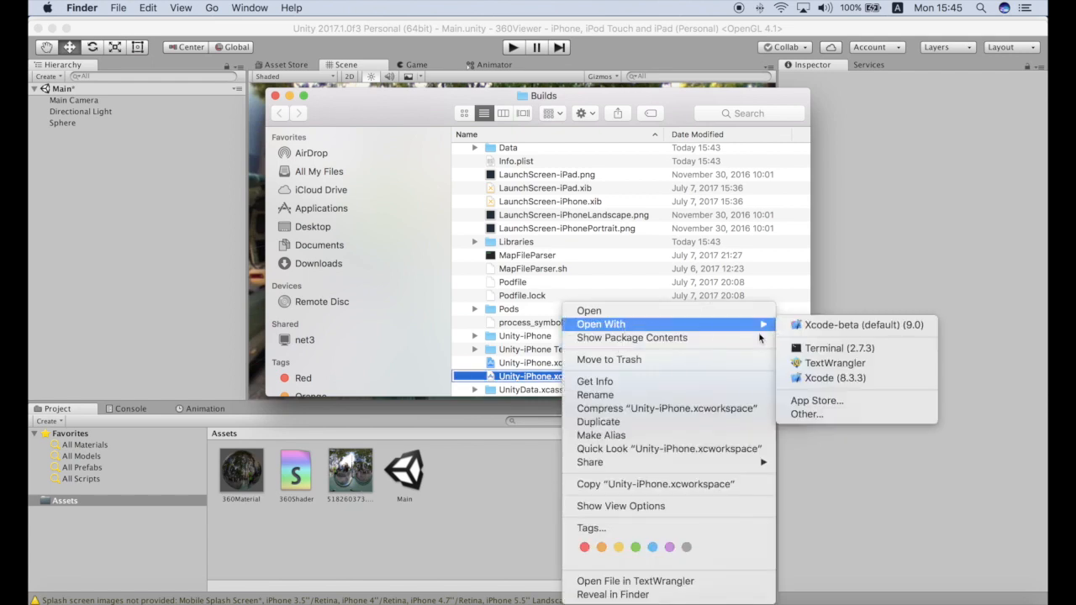
{"action": "mouse_move", "coordinate": [862, 325]}
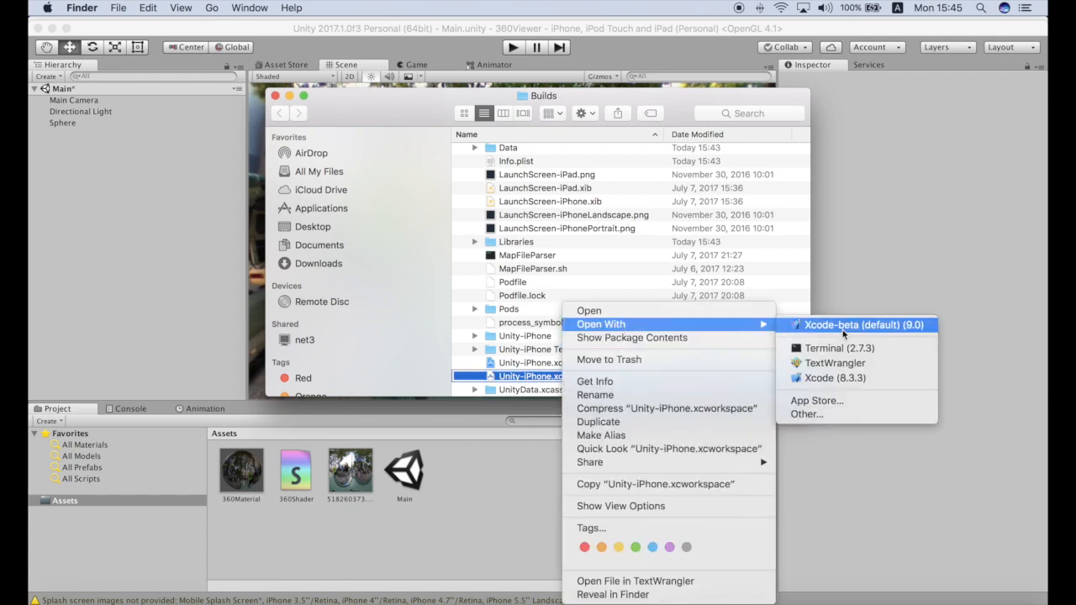
{"action": "mouse_move", "coordinate": [835, 377]}
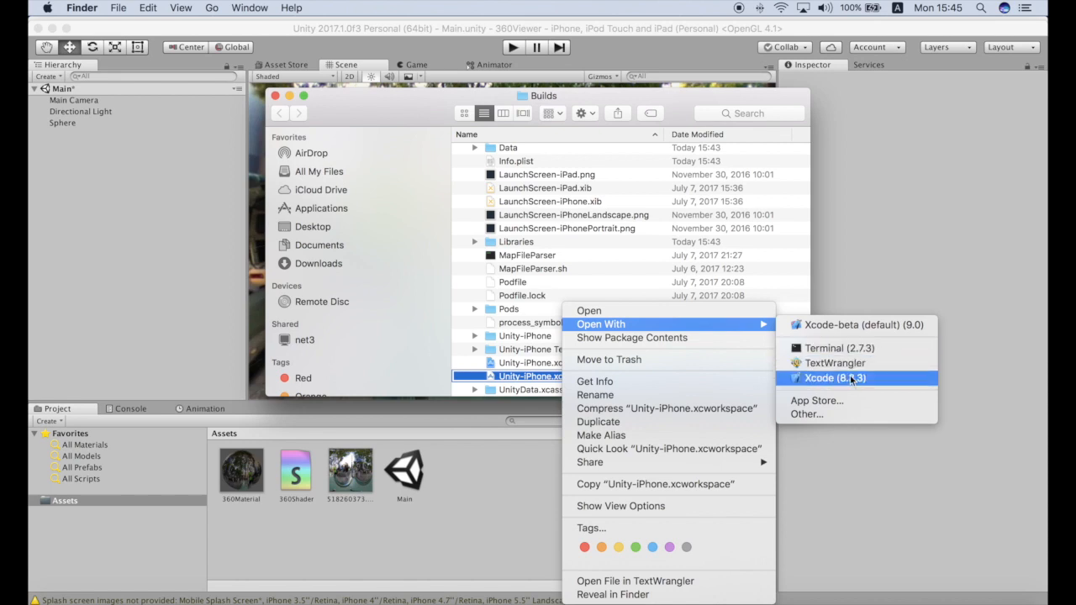
{"action": "mouse_move", "coordinate": [849, 325]}
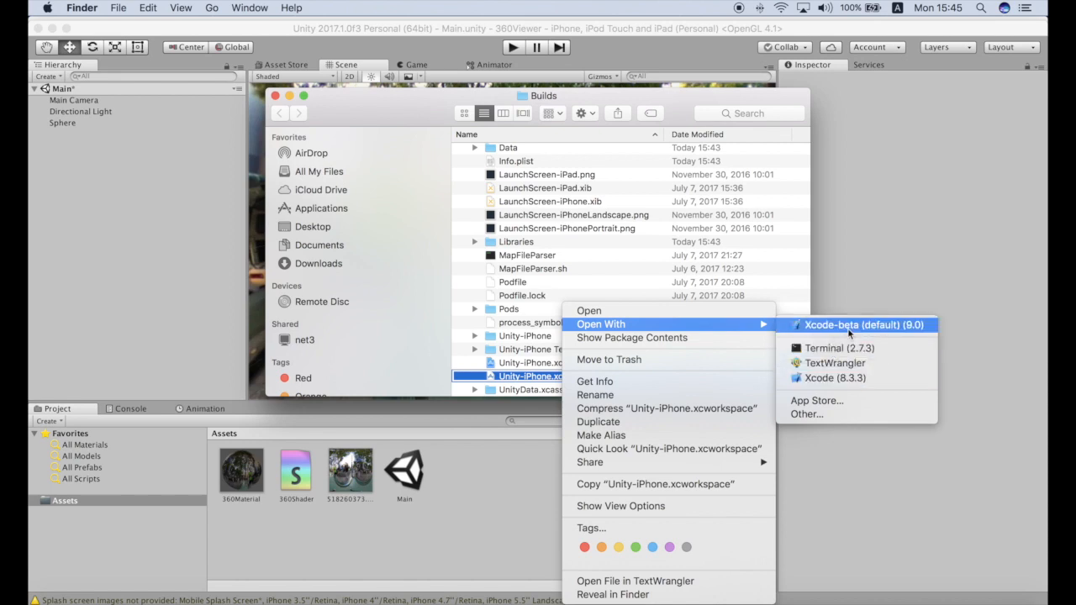
{"action": "mouse_move", "coordinate": [856, 378]}
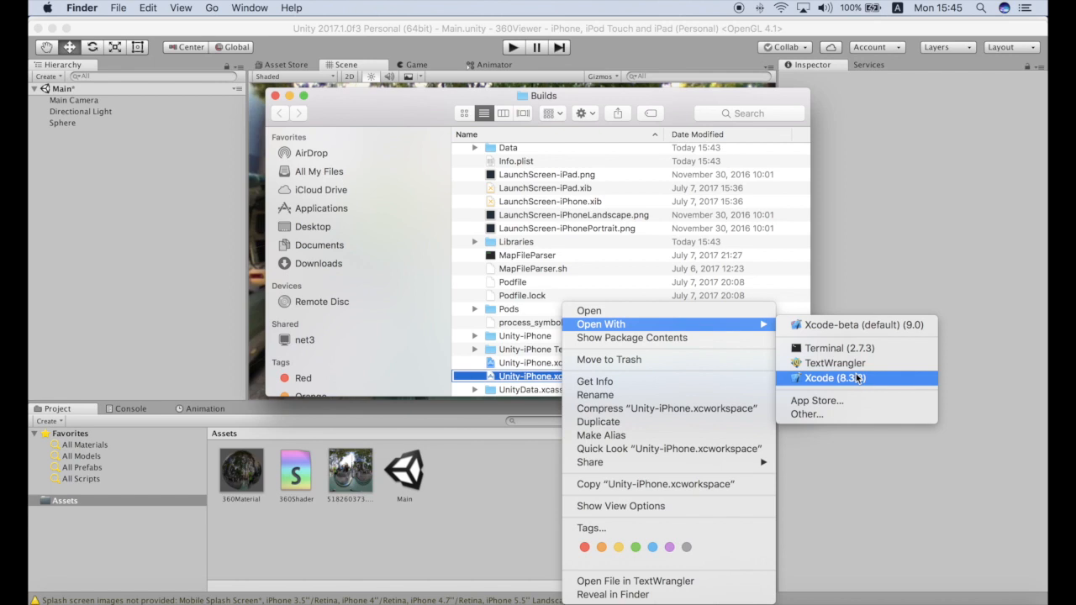
{"action": "mouse_move", "coordinate": [874, 383]}
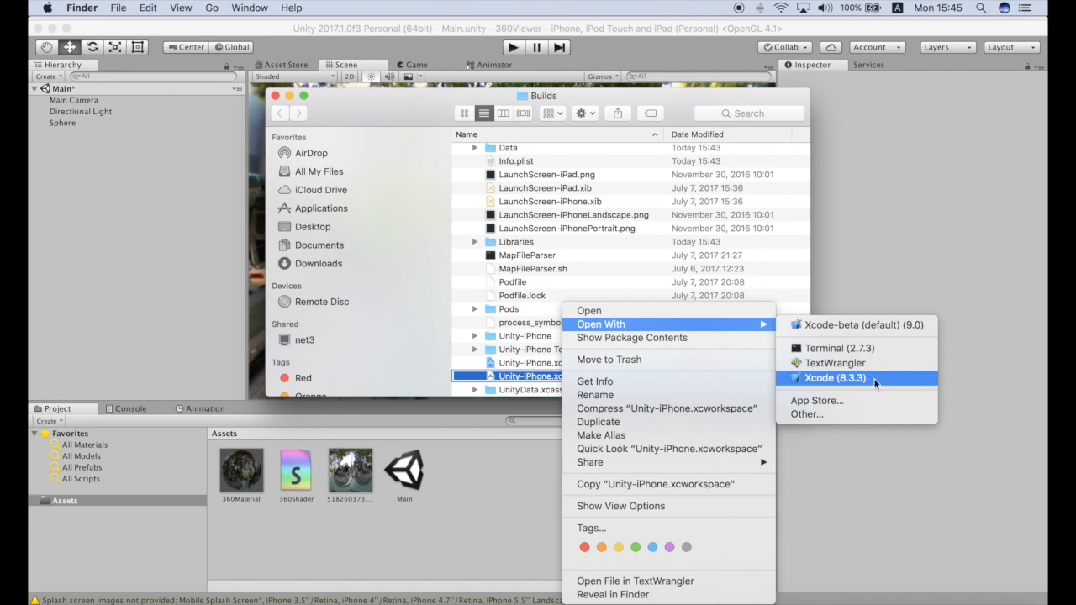
Open the workspace in Xcode 8.3.3, check the signing team, and run the build.
{"action": "left_click", "coordinate": [834, 377]}
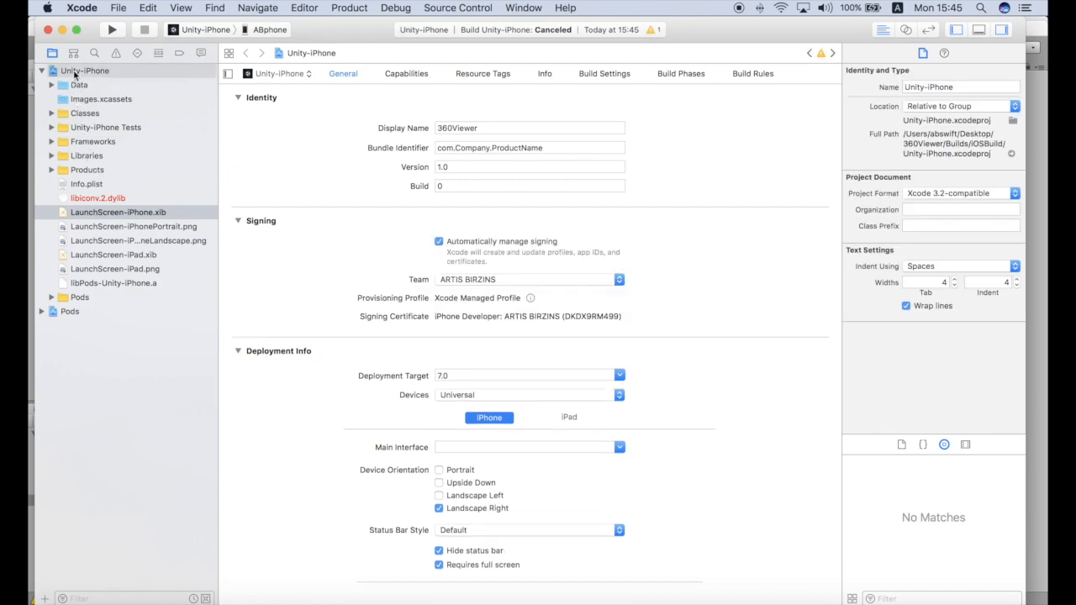
{"action": "left_click", "coordinate": [619, 279]}
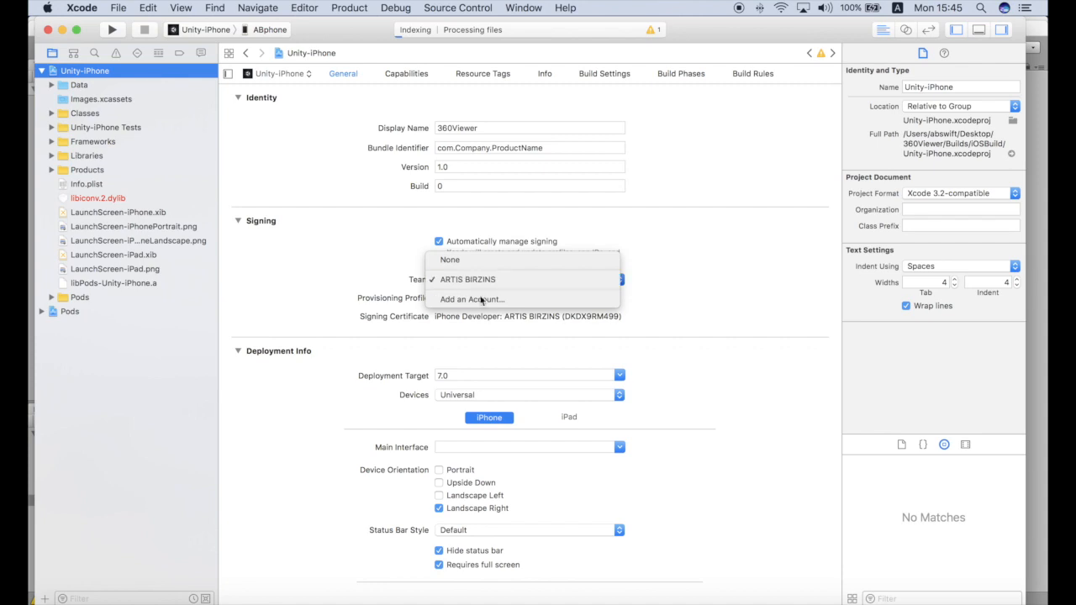
{"action": "left_click", "coordinate": [101, 98]}
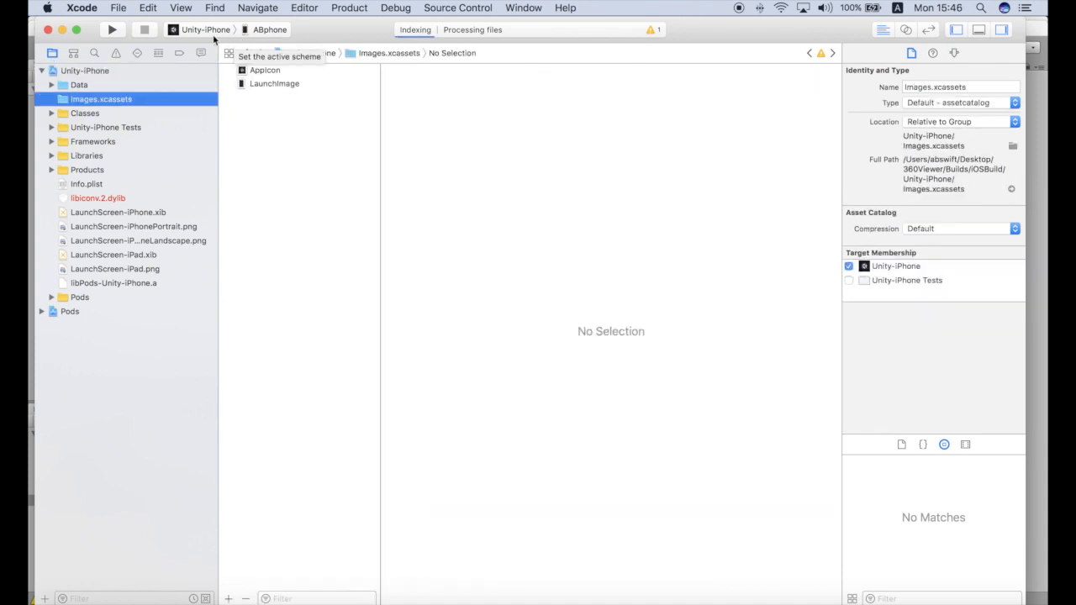
{"action": "left_click", "coordinate": [112, 30]}
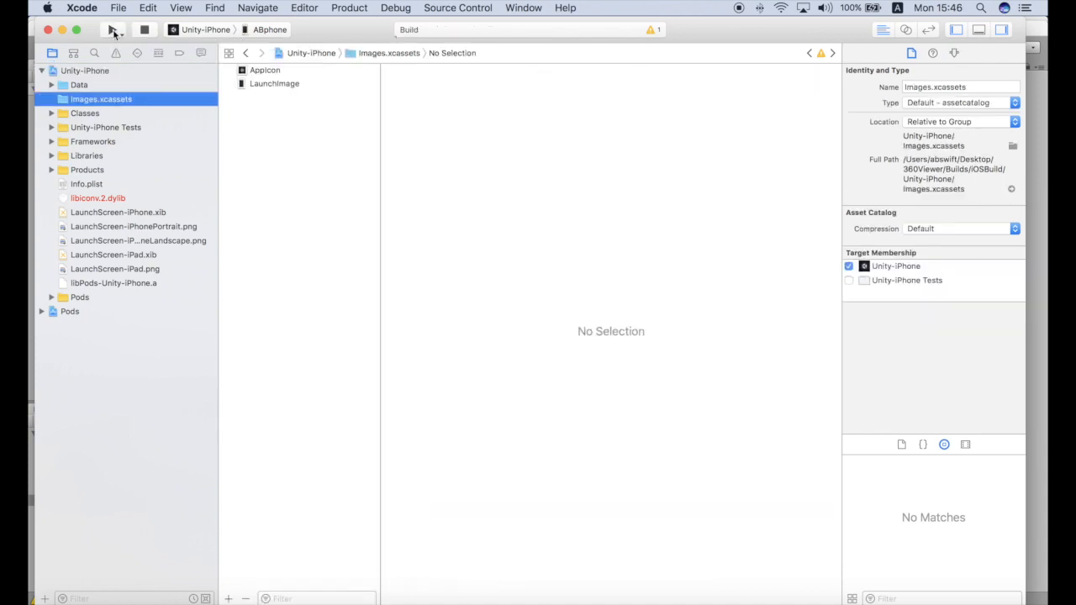
{"action": "left_click", "coordinate": [114, 29]}
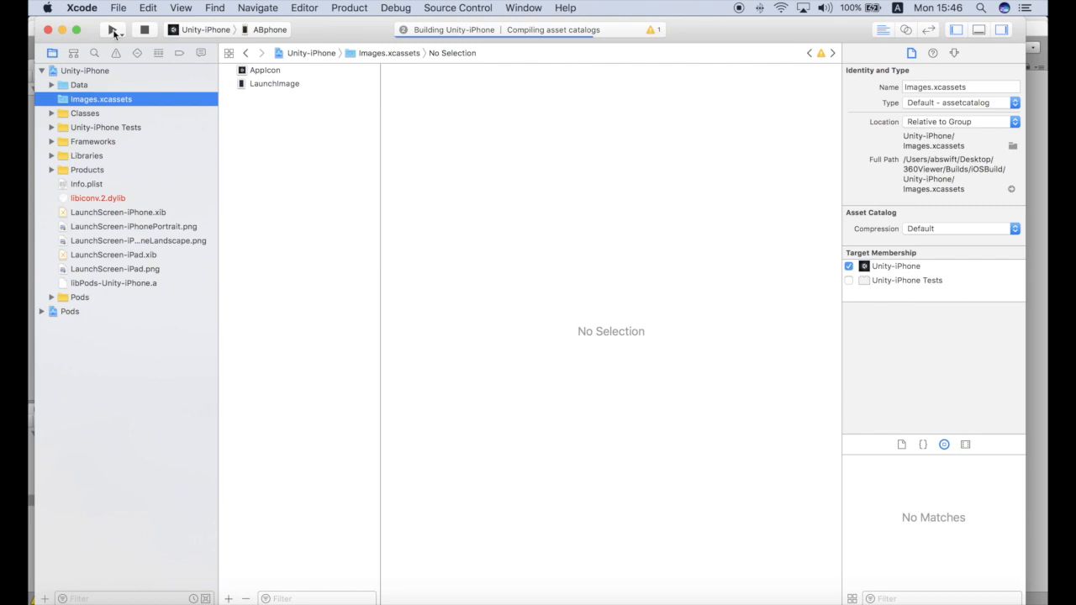